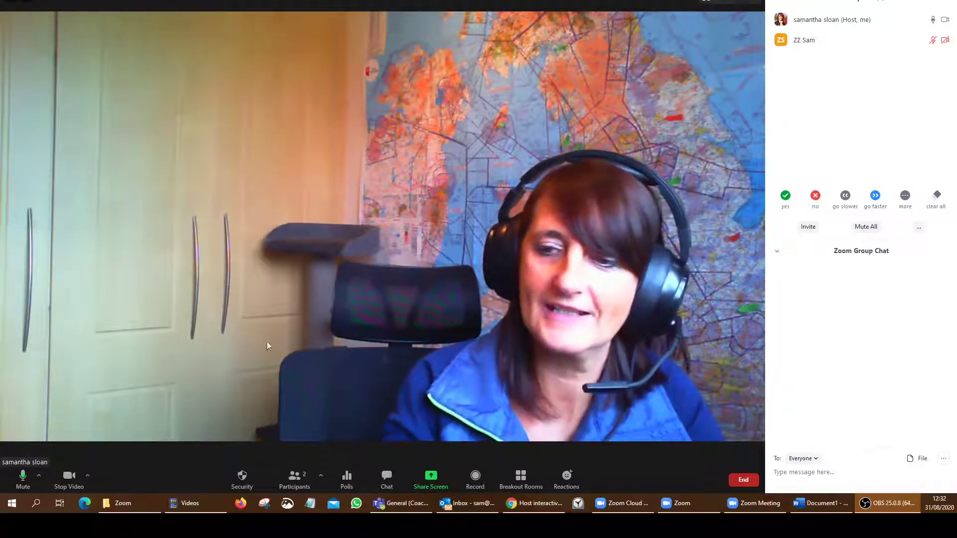
- Switch from Zoom to polleverywhere.com and show the saved activities list
{"action": "left_click", "coordinate": [541, 502]}
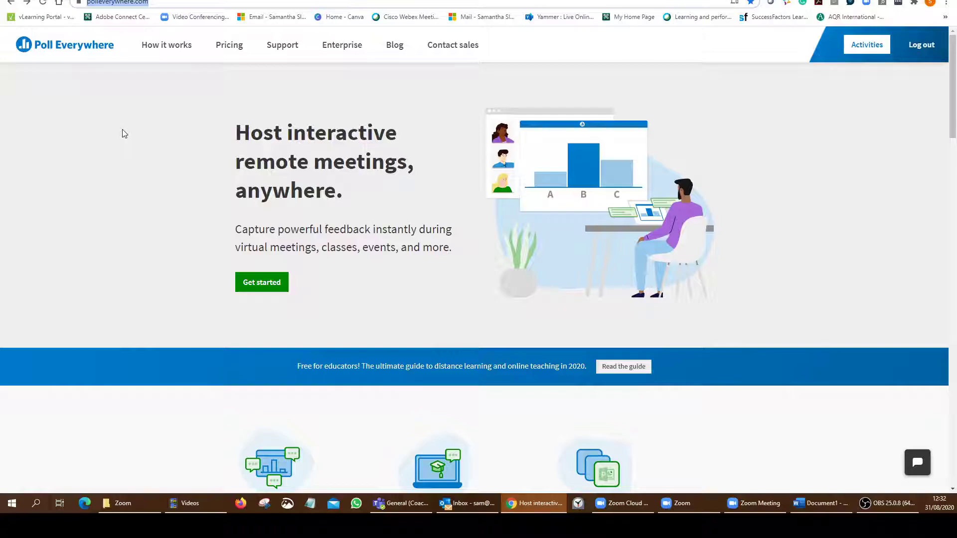
{"action": "mouse_move", "coordinate": [868, 46]}
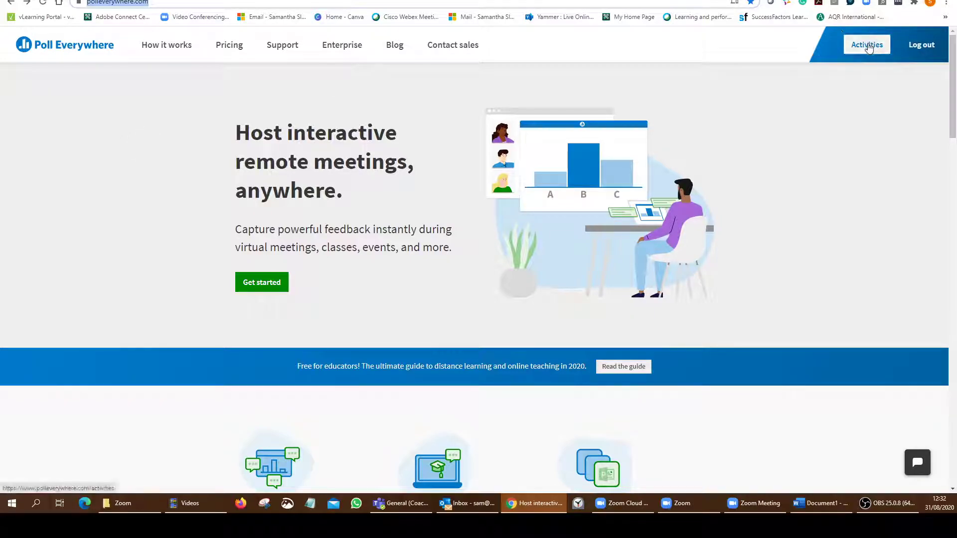
{"action": "left_click", "coordinate": [867, 44]}
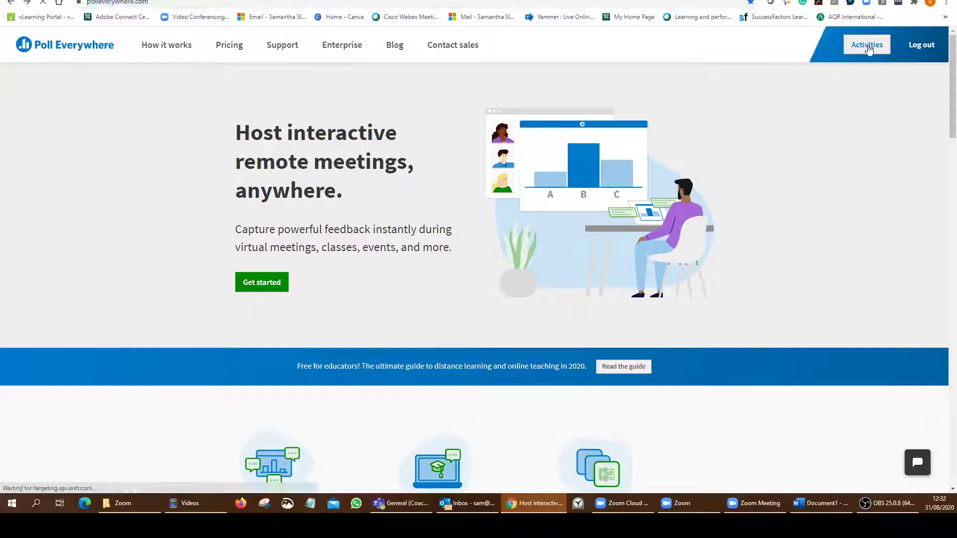
{"action": "left_click", "coordinate": [868, 44]}
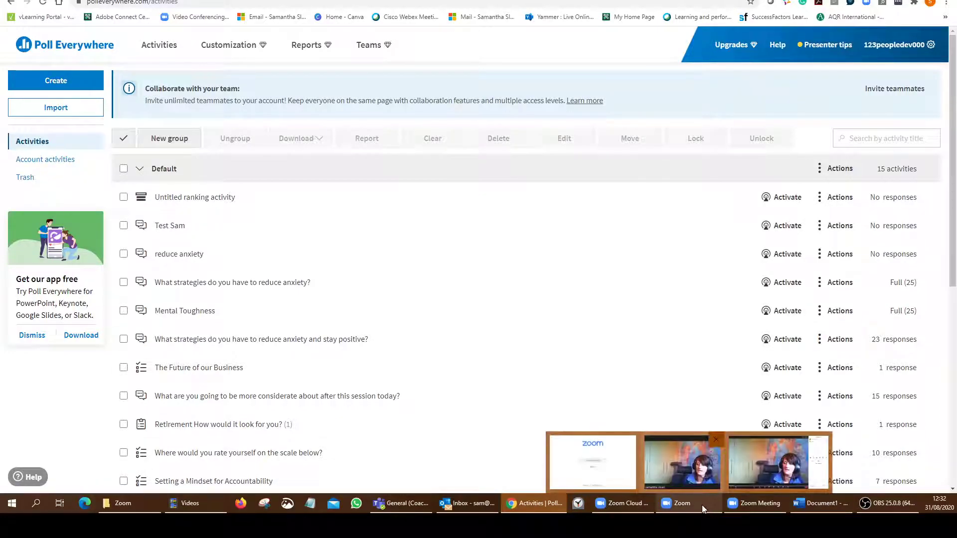
{"action": "left_click", "coordinate": [681, 503]}
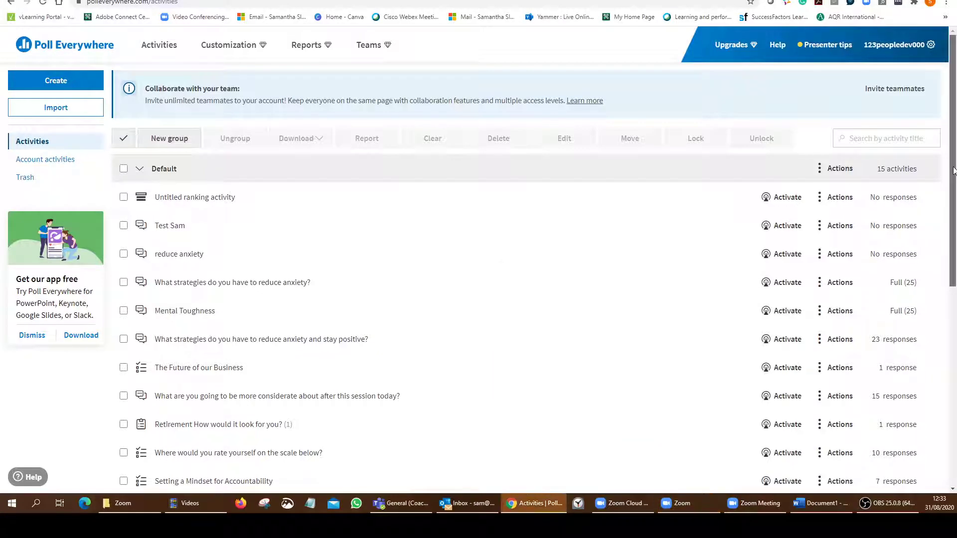
{"action": "scroll", "scroll_direction": "down", "scroll_amount": 3}
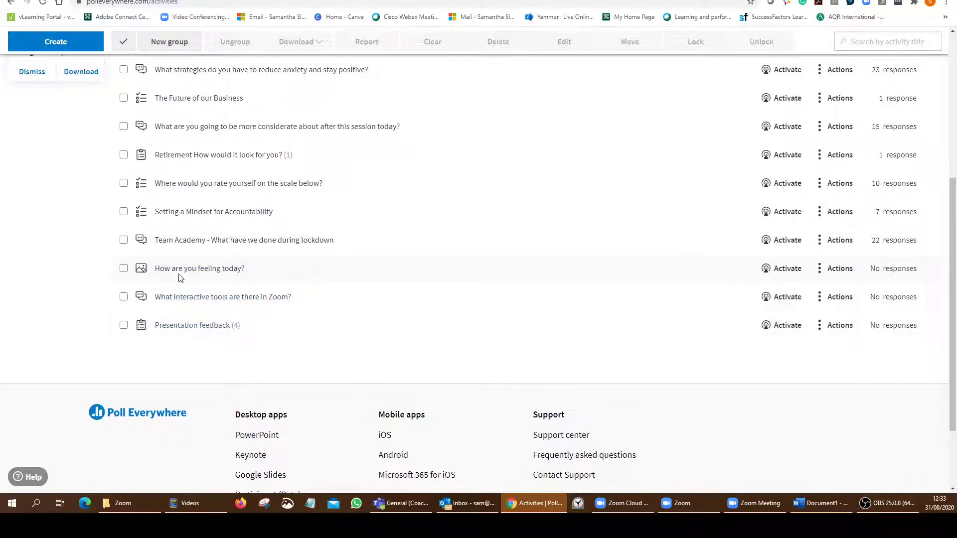
{"action": "mouse_move", "coordinate": [253, 307]}
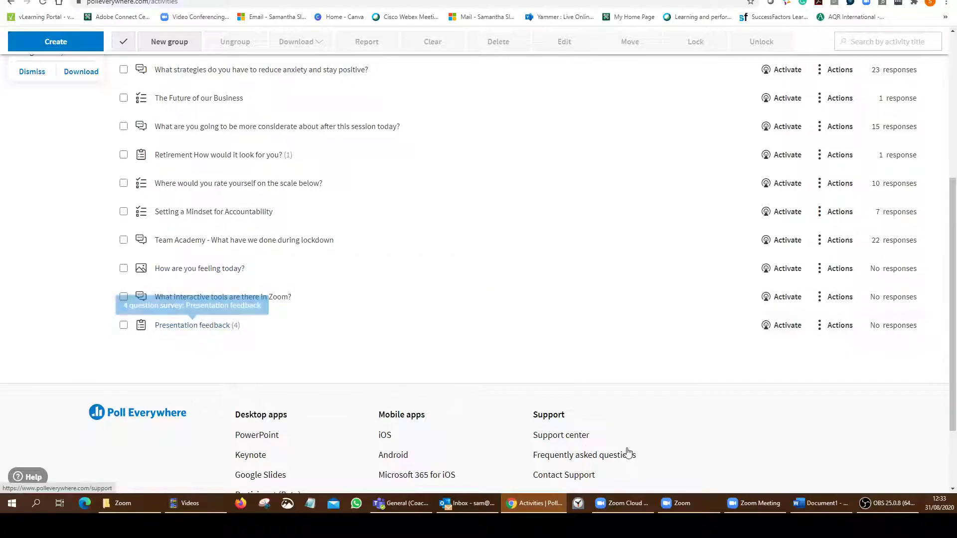
{"action": "left_click", "coordinate": [682, 503]}
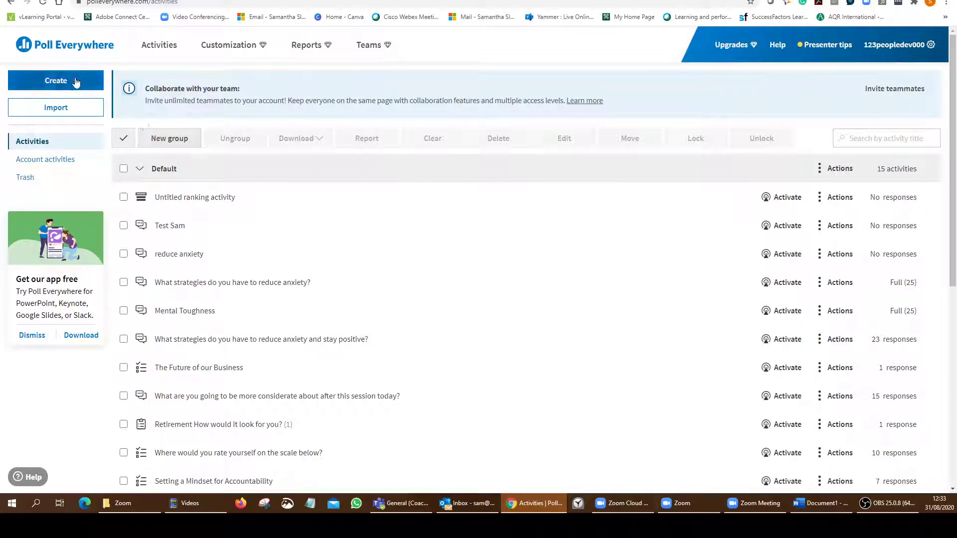
{"action": "left_click", "coordinate": [56, 80]}
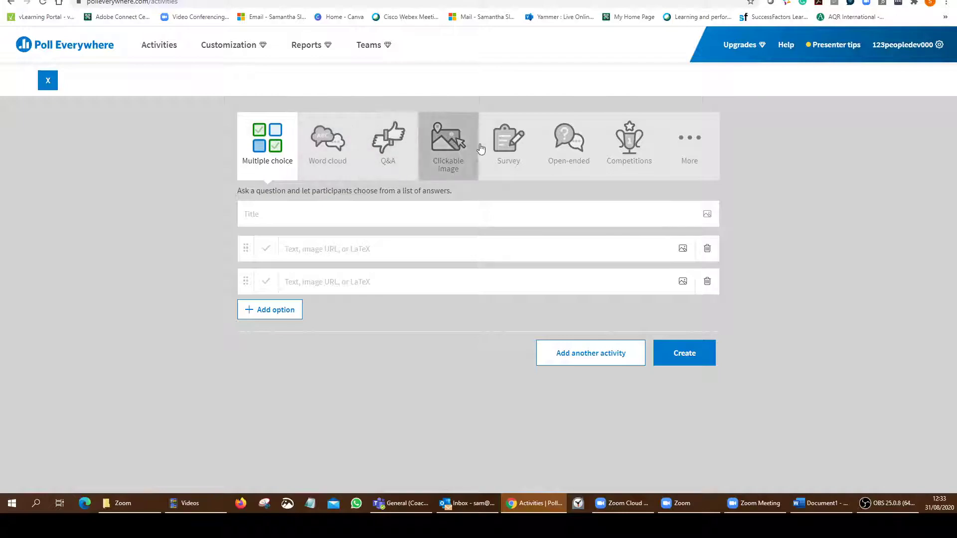
{"action": "mouse_move", "coordinate": [372, 148]}
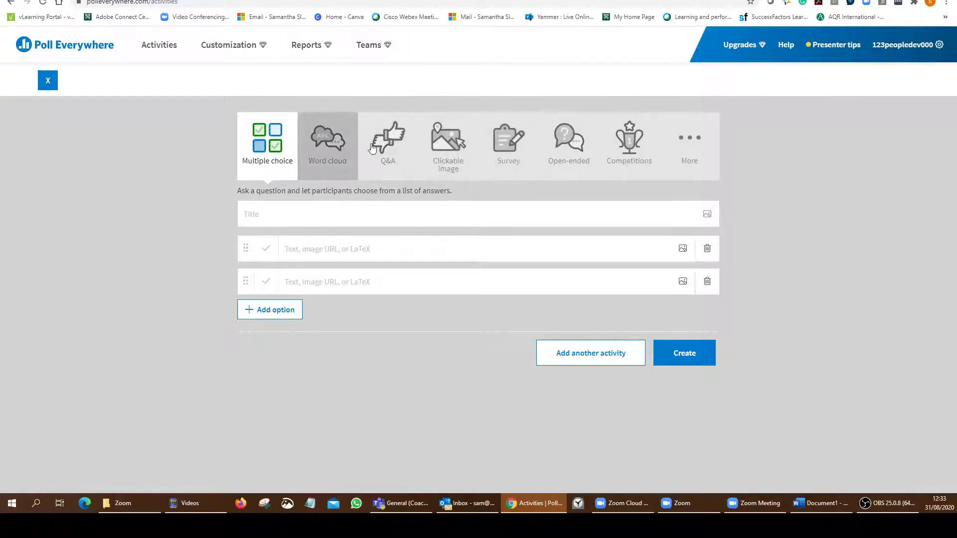
{"action": "mouse_move", "coordinate": [573, 149]}
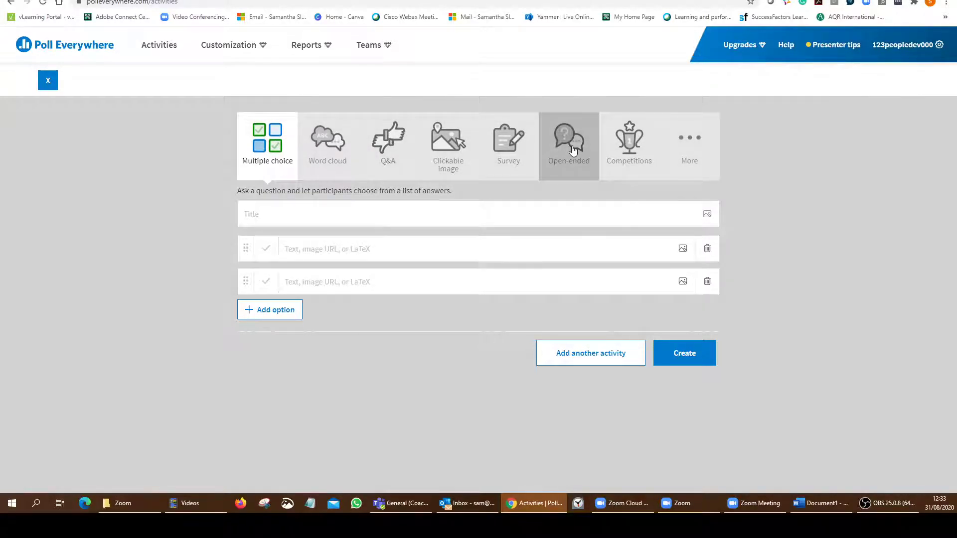
{"action": "left_click", "coordinate": [689, 145]}
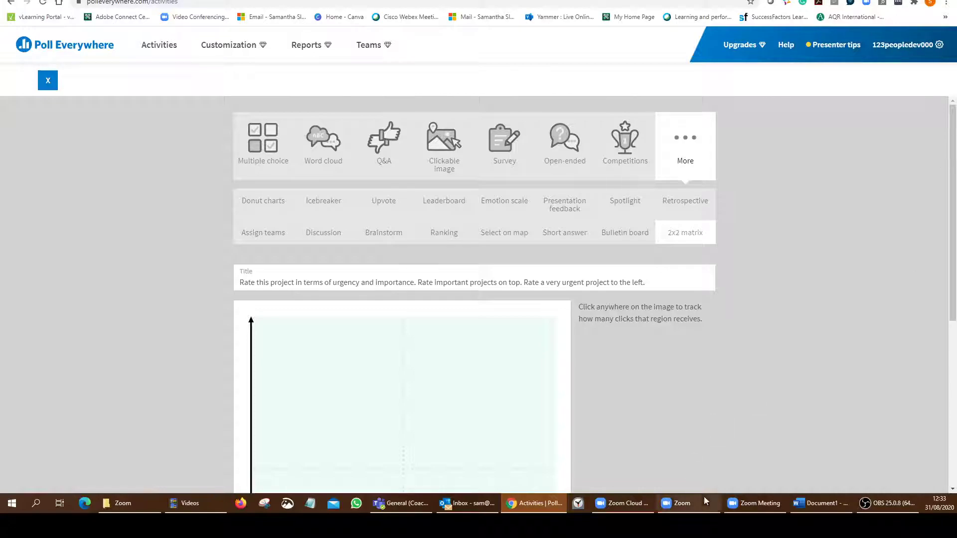
{"action": "left_click", "coordinate": [688, 503]}
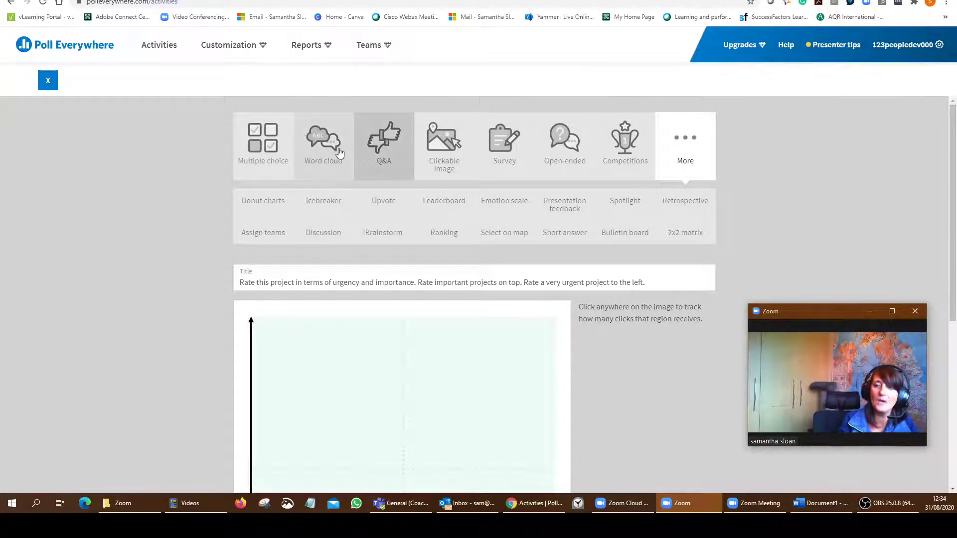
{"action": "left_click", "coordinate": [323, 142]}
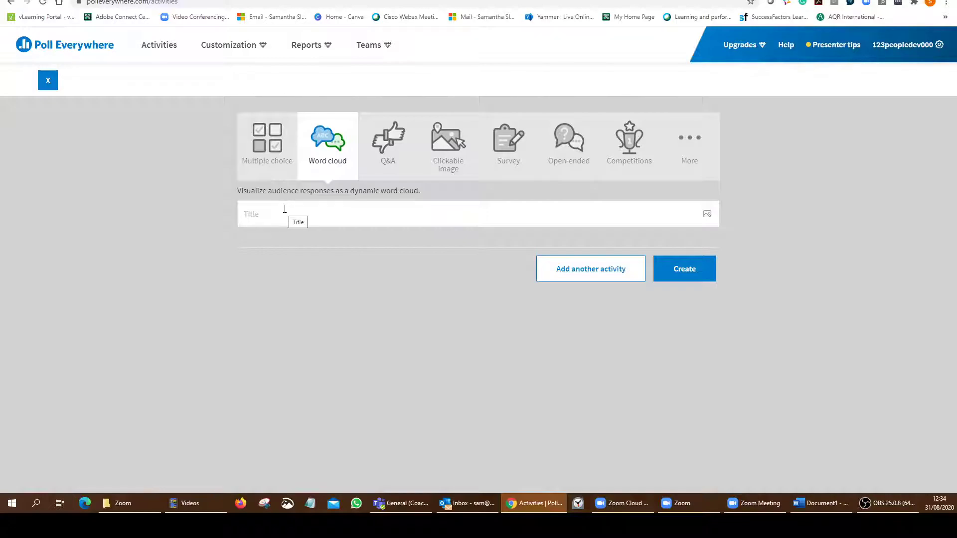
{"action": "left_click", "coordinate": [448, 142]}
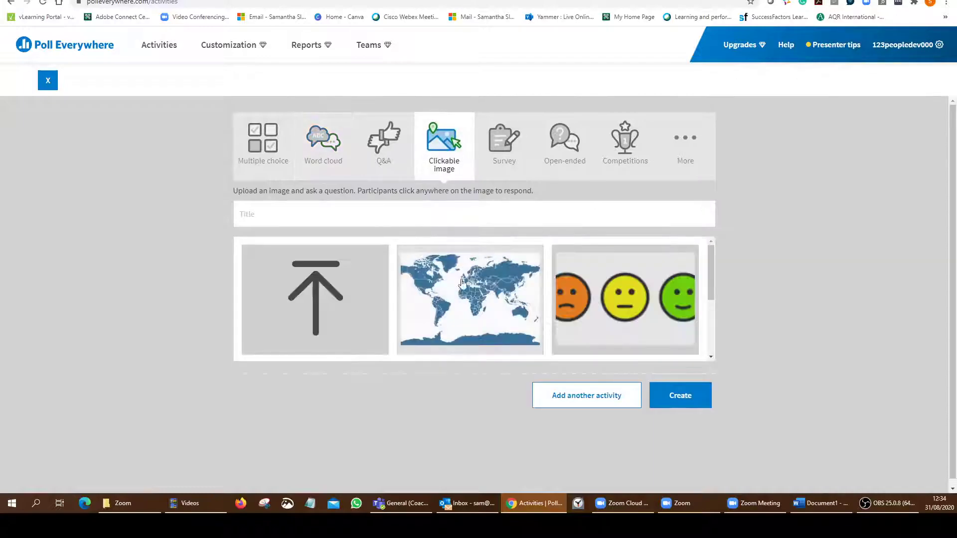
{"action": "mouse_move", "coordinate": [710, 283]}
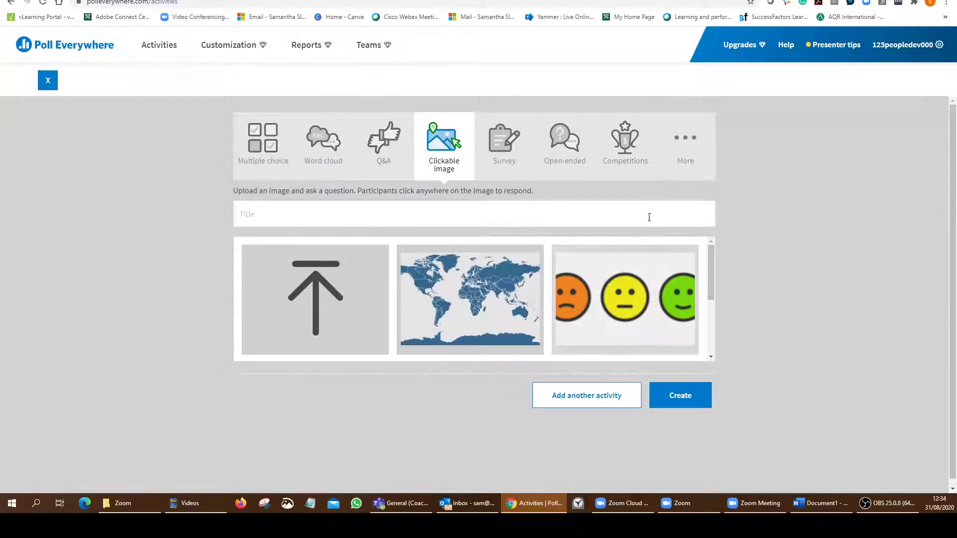
{"action": "left_click", "coordinate": [685, 142]}
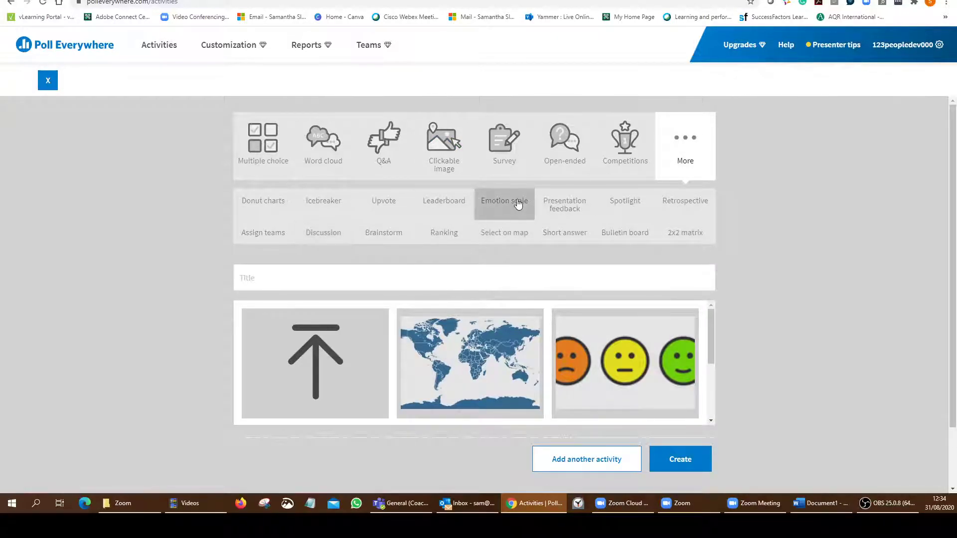
{"action": "left_click", "coordinate": [504, 200]}
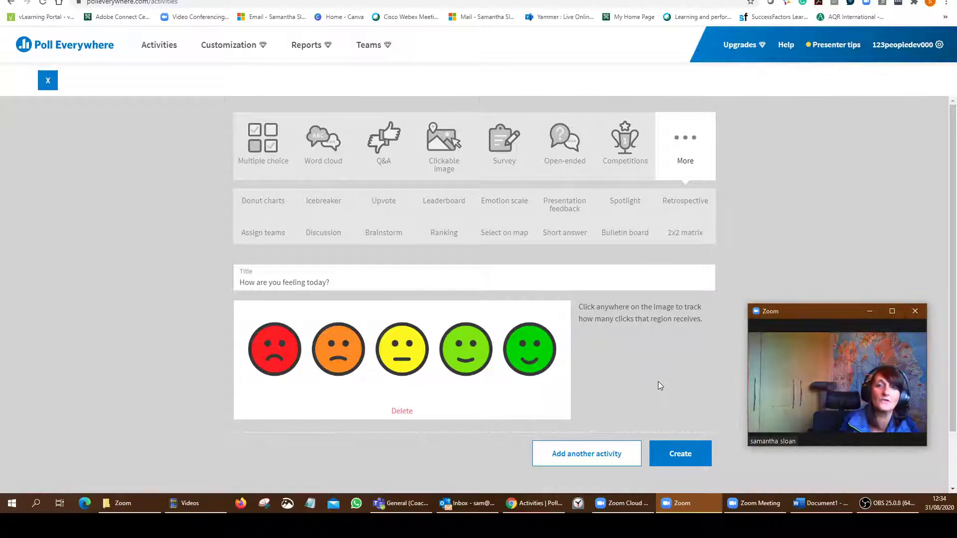
{"action": "mouse_move", "coordinate": [390, 157]}
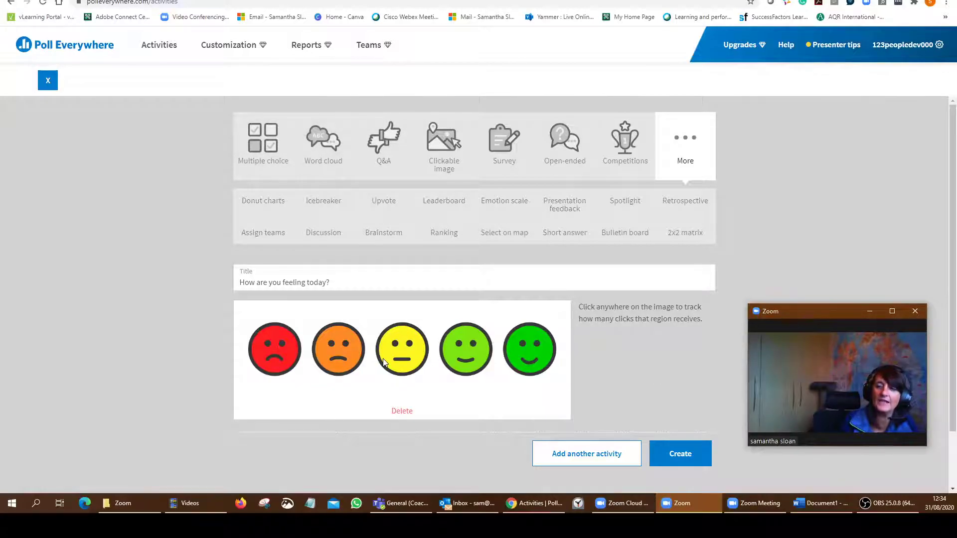
{"action": "mouse_move", "coordinate": [526, 195]}
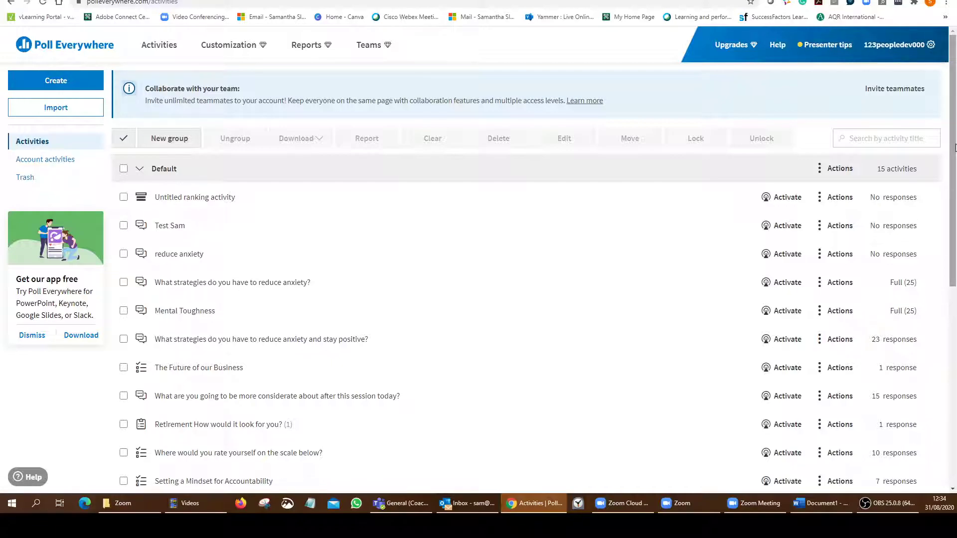
- Open 'What interactive tools are there in Zoom?' and expand its response options
{"action": "scroll", "scroll_direction": "down", "scroll_amount": 3}
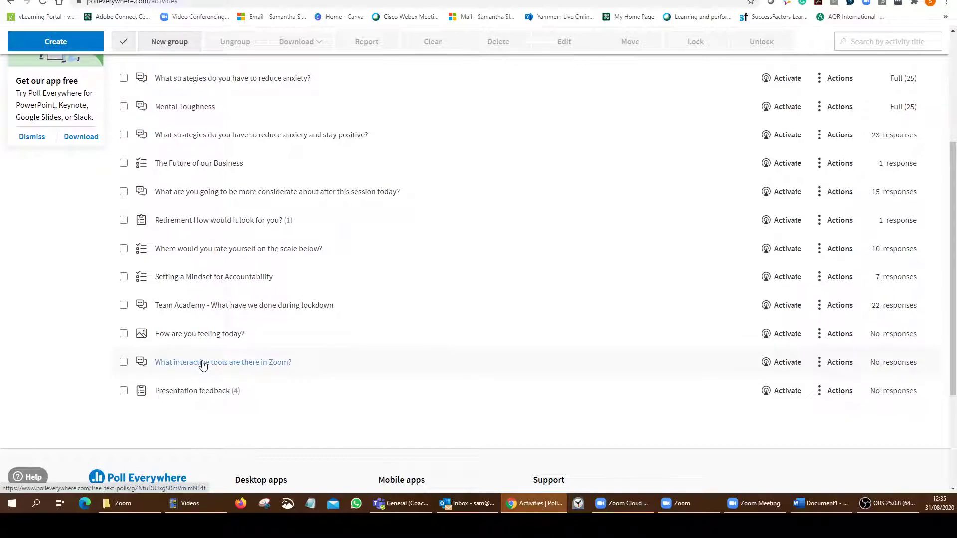
{"action": "left_click", "coordinate": [223, 362]}
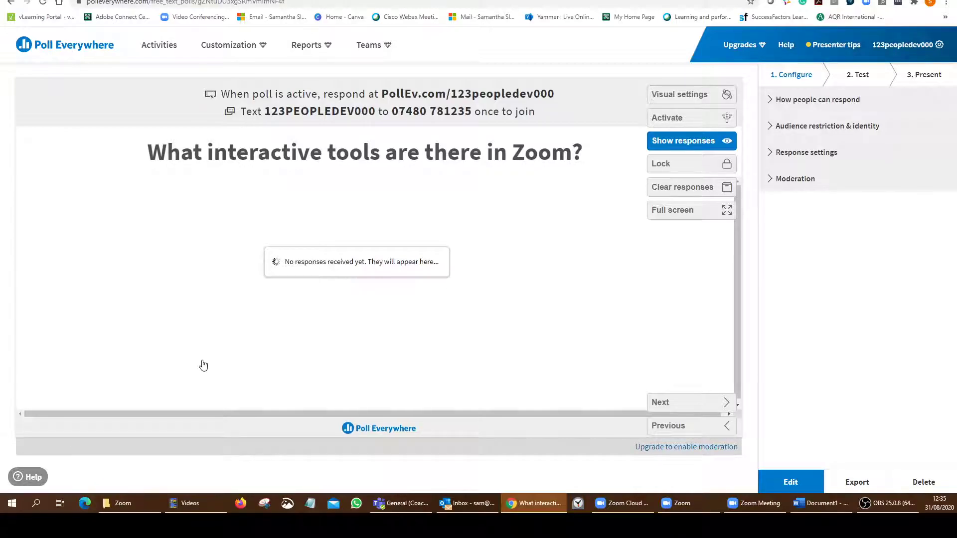
{"action": "mouse_move", "coordinate": [225, 105]}
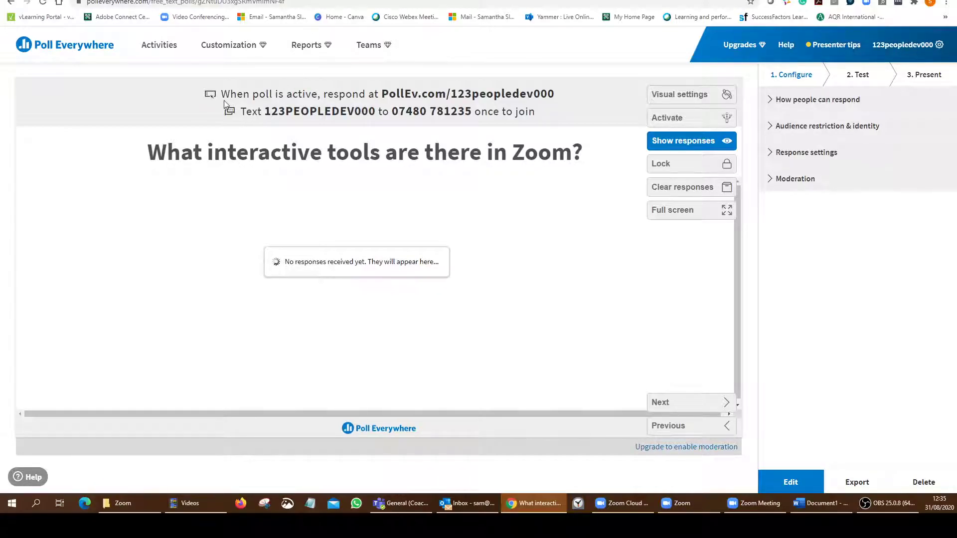
{"action": "mouse_move", "coordinate": [287, 103]}
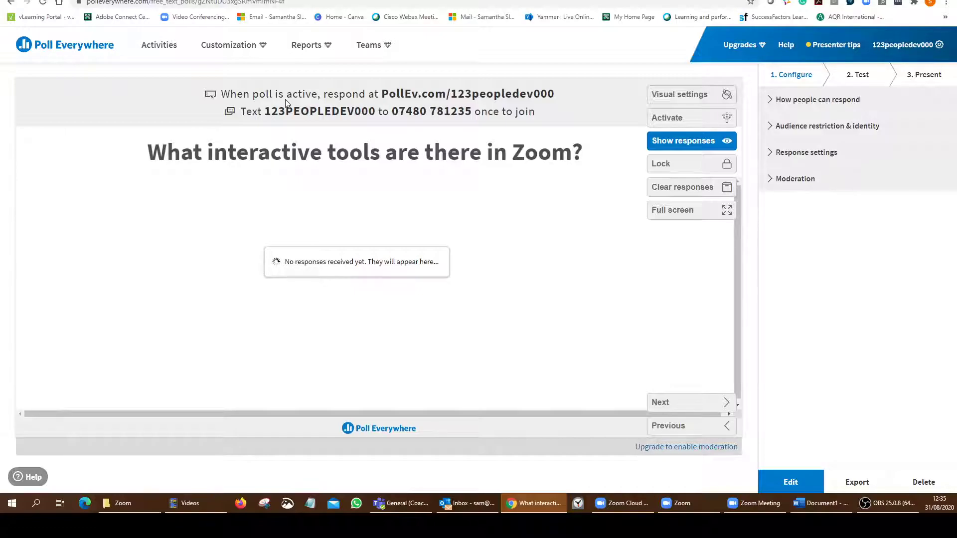
{"action": "mouse_move", "coordinate": [543, 97]}
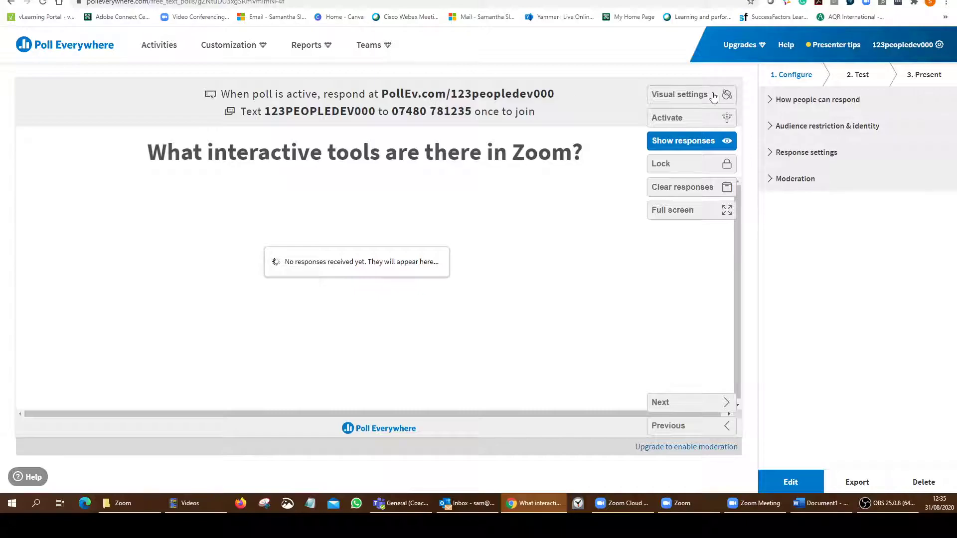
{"action": "left_click", "coordinate": [817, 100]}
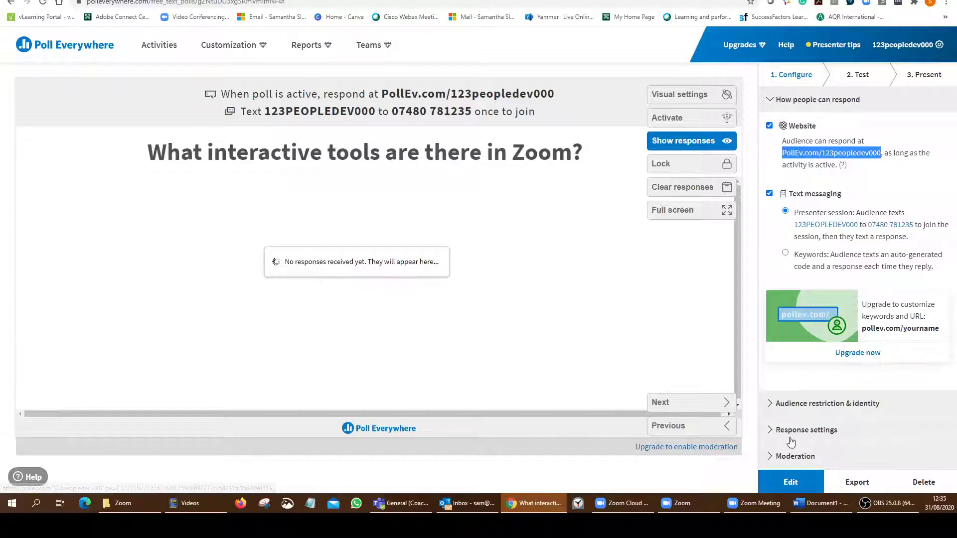
- Send PollEv.com/123peopledev000 to everyone in the Zoom chat
{"action": "left_click", "coordinate": [754, 502]}
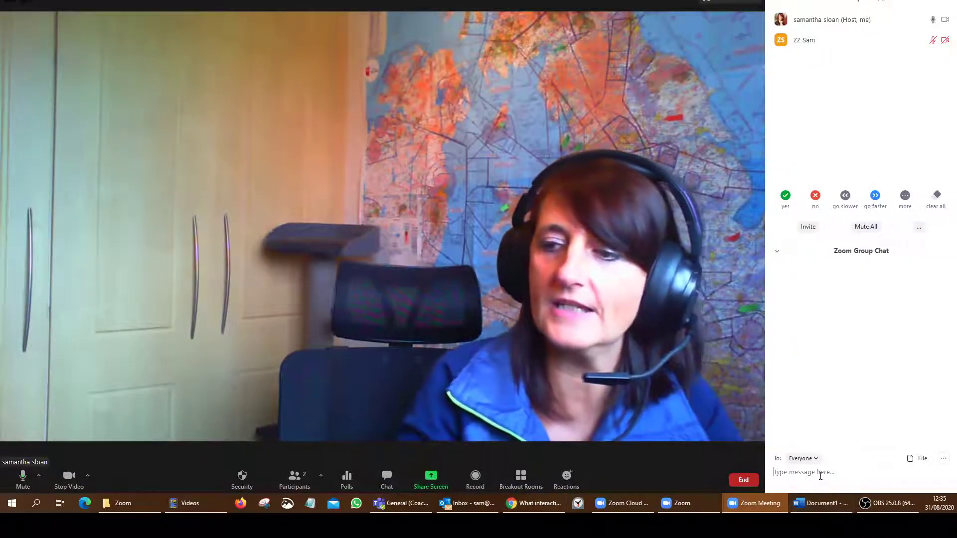
{"action": "type", "text": "PollEv.com/123peopledev000"}
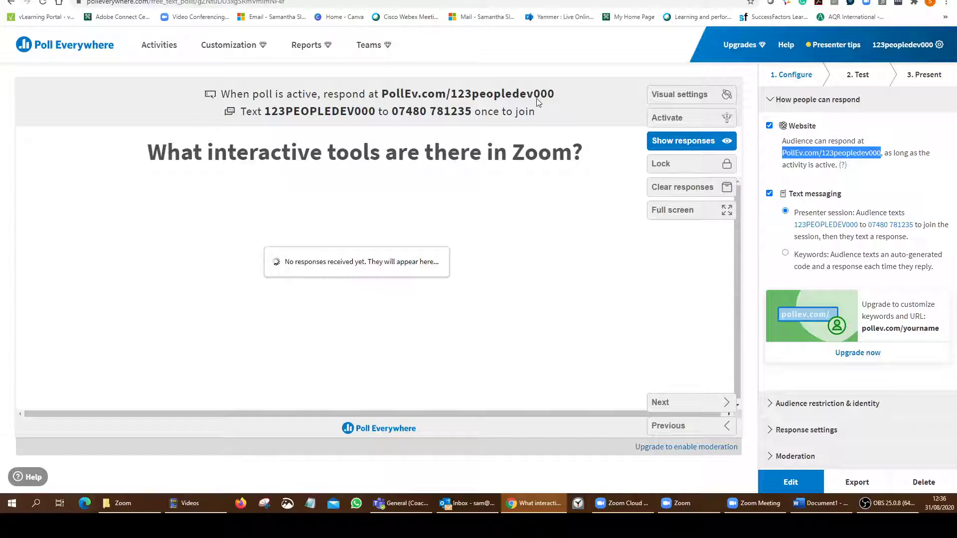
{"action": "mouse_move", "coordinate": [680, 127]}
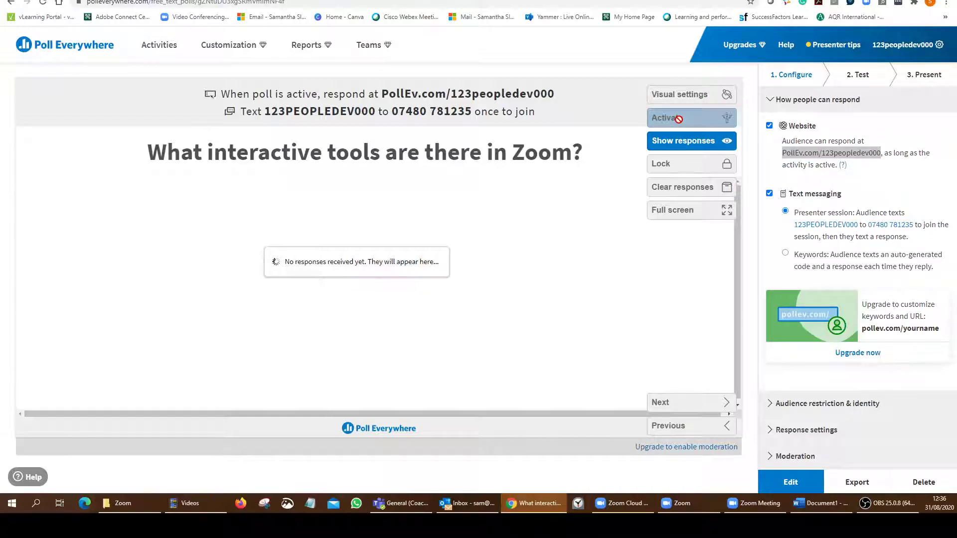
- Activate the interactive Zoom tools word cloud and return to the Zoom meeting
{"action": "left_click", "coordinate": [682, 118]}
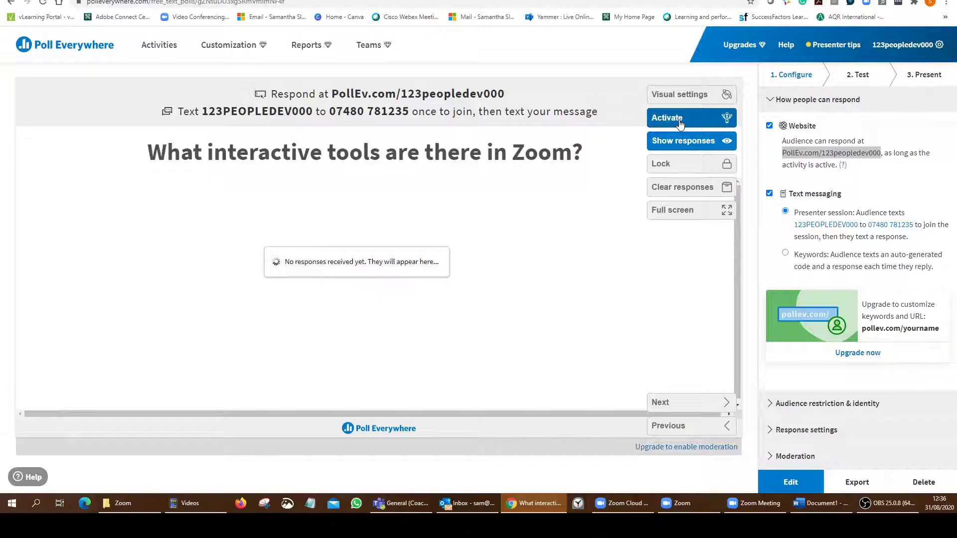
{"action": "mouse_move", "coordinate": [812, 511]}
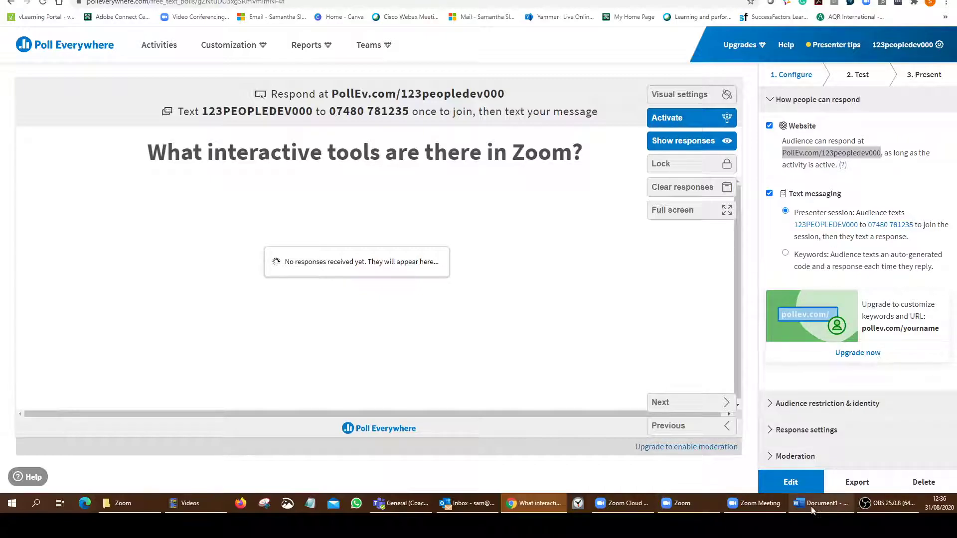
{"action": "left_click", "coordinate": [755, 503]}
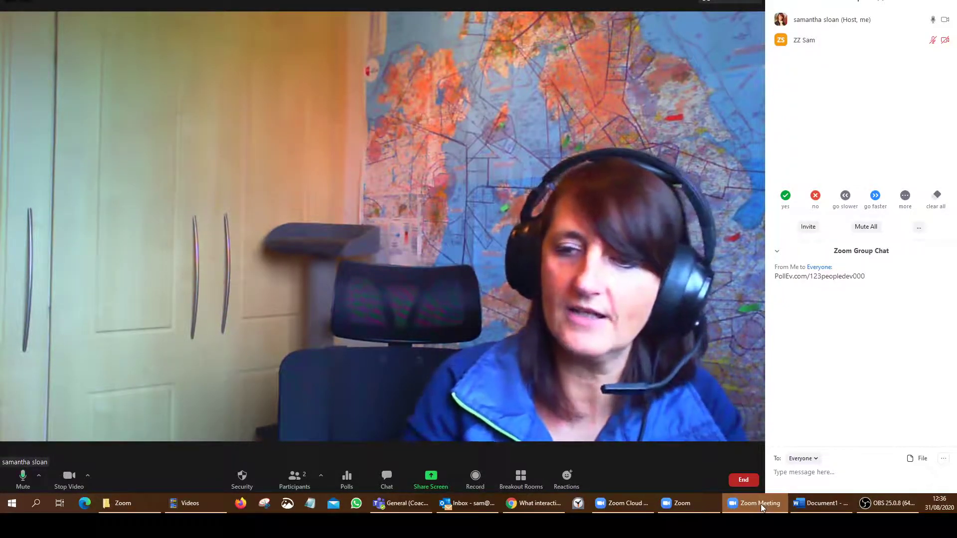
- Bring the Poll Everywhere word cloud back to the front in Chrome
{"action": "left_click", "coordinate": [533, 503]}
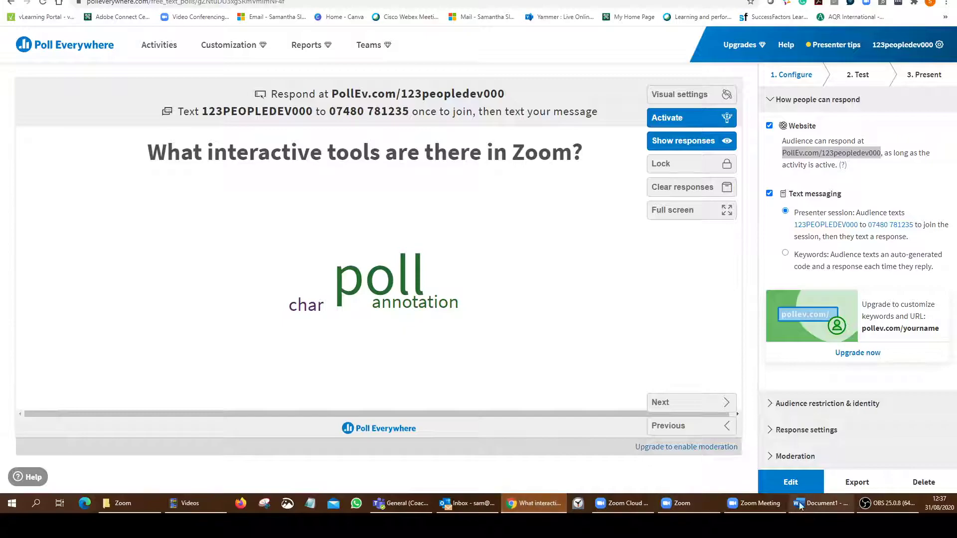
- Collapse response options, show the word cloud full screen, then deactivate it
{"action": "left_click", "coordinate": [754, 503]}
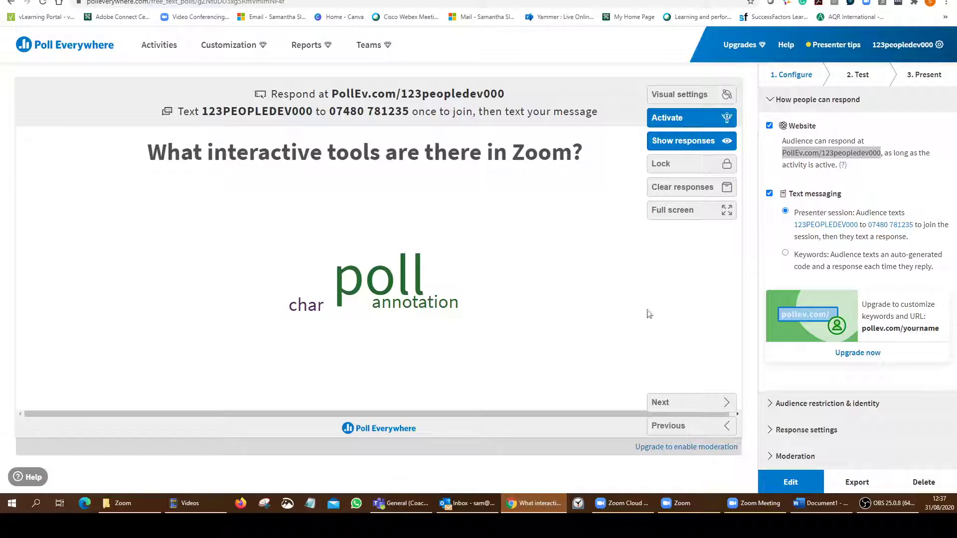
{"action": "left_click", "coordinate": [818, 99]}
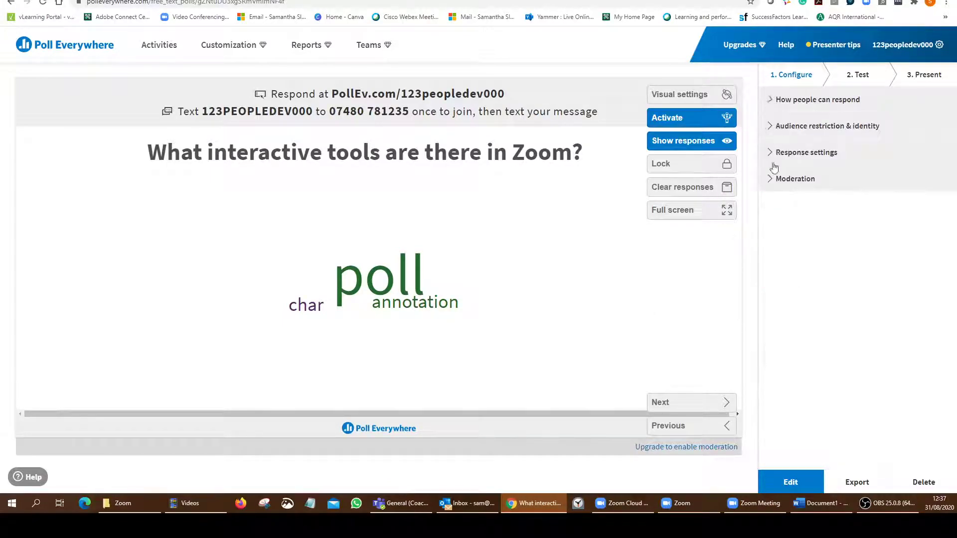
{"action": "mouse_move", "coordinate": [710, 213]}
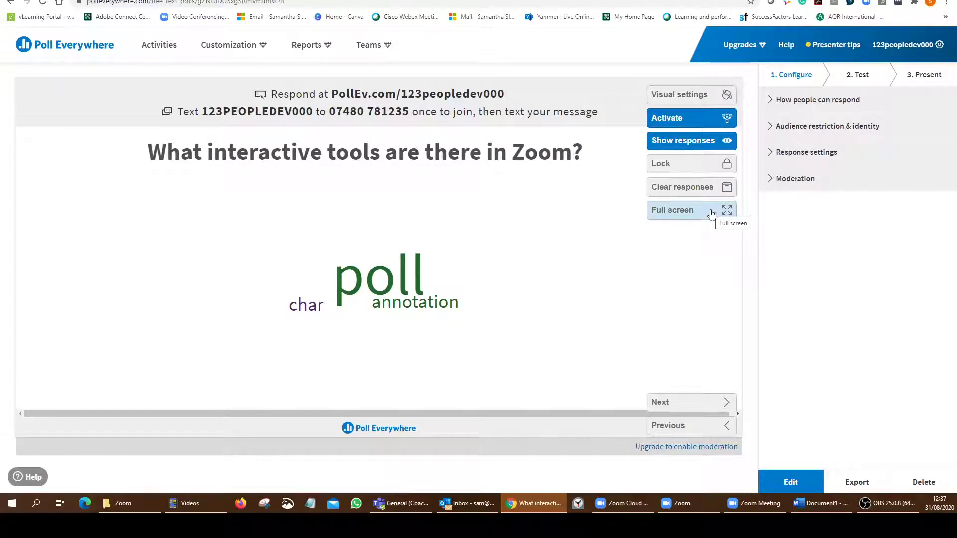
{"action": "left_click", "coordinate": [691, 209]}
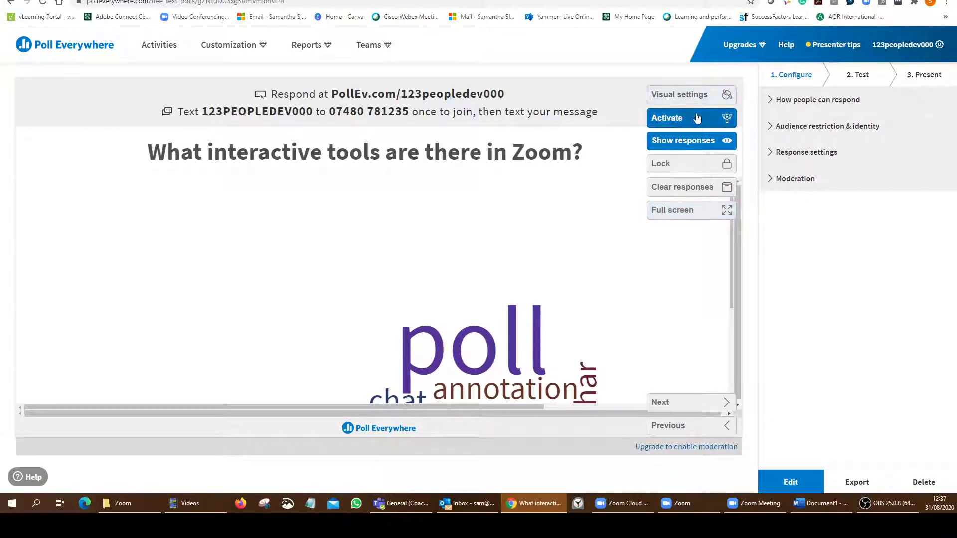
{"action": "left_click", "coordinate": [689, 117]}
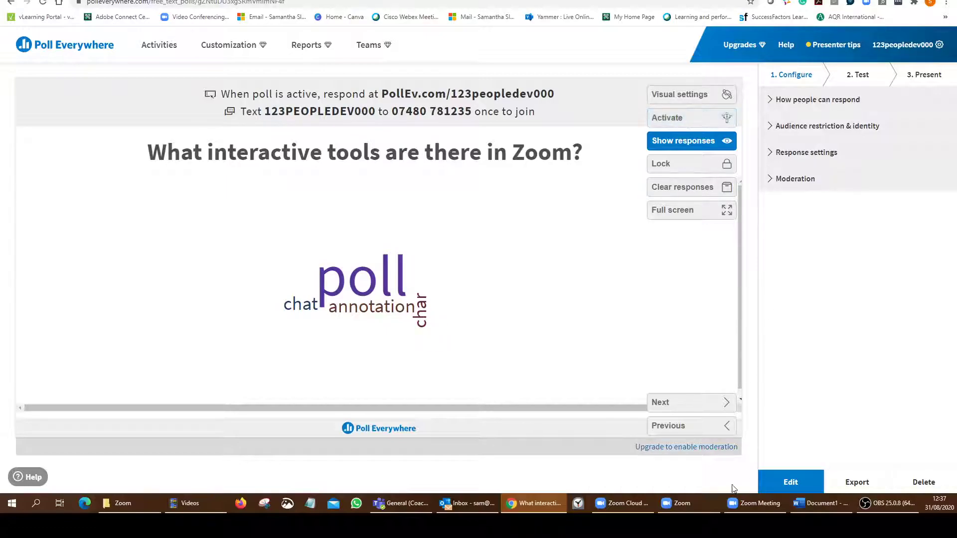
{"action": "left_click", "coordinate": [682, 504]}
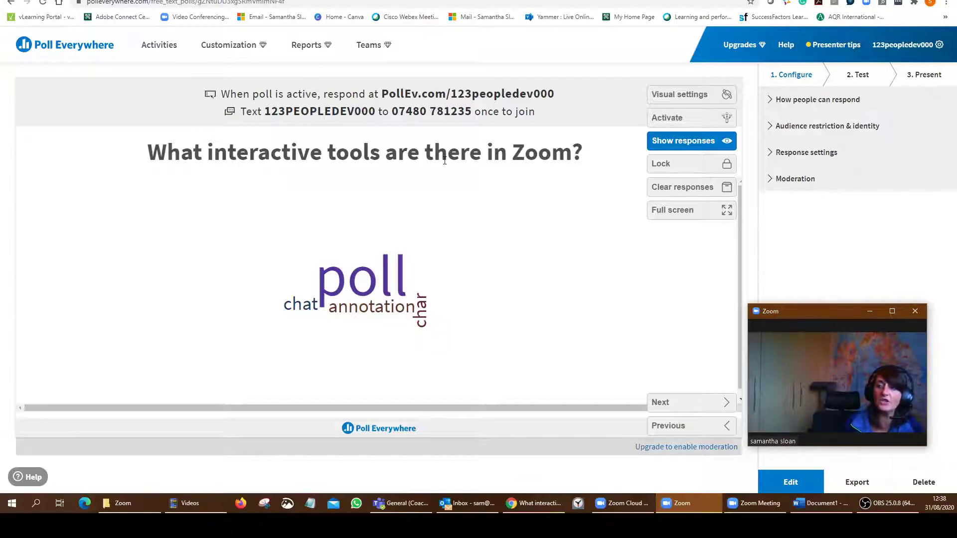
{"action": "mouse_move", "coordinate": [683, 191]}
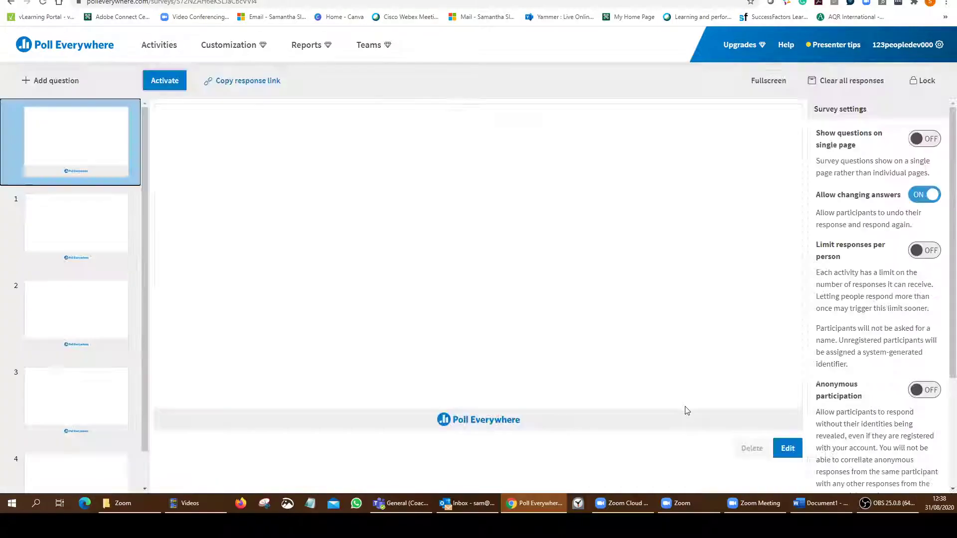
- Go from the word cloud to the 'How are you feeling today?' poll
{"action": "left_click", "coordinate": [165, 80]}
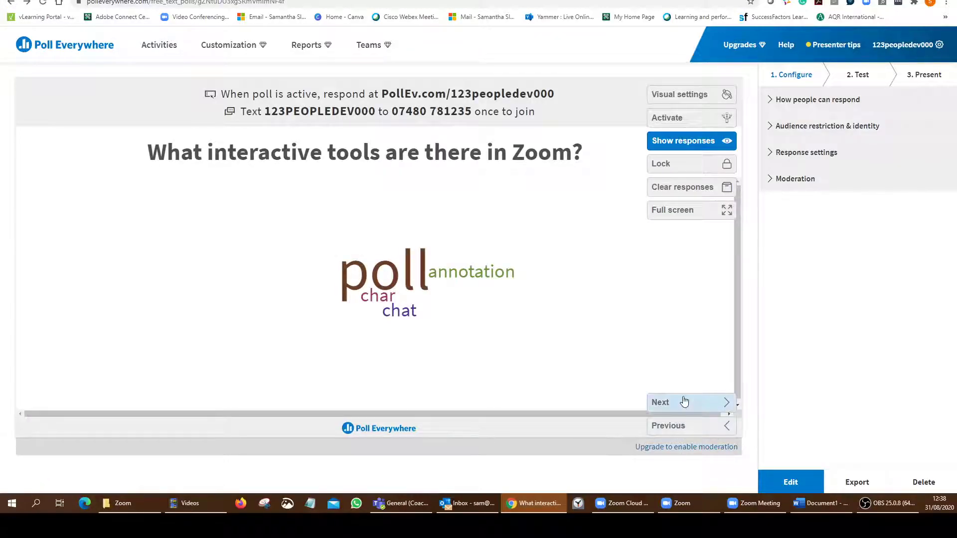
{"action": "left_click", "coordinate": [684, 403]}
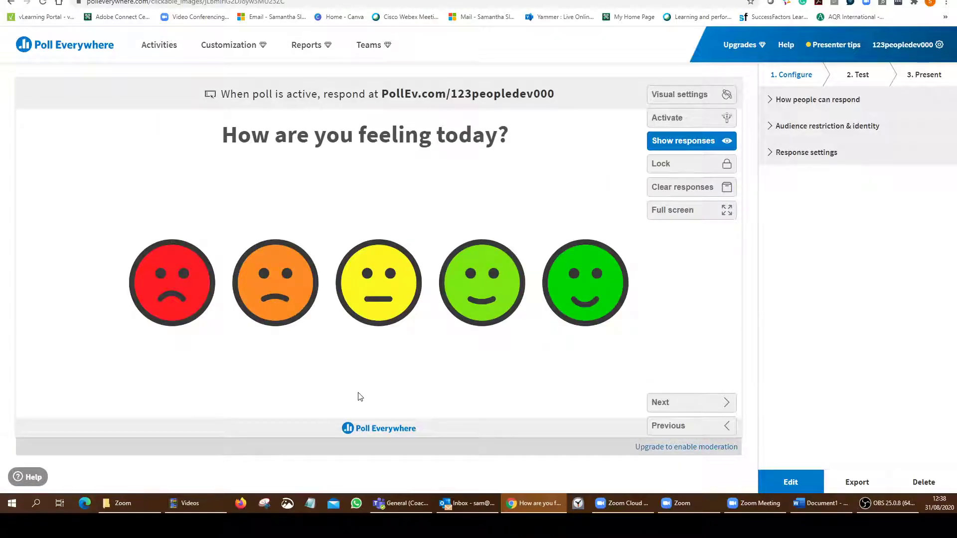
{"action": "mouse_move", "coordinate": [711, 504]}
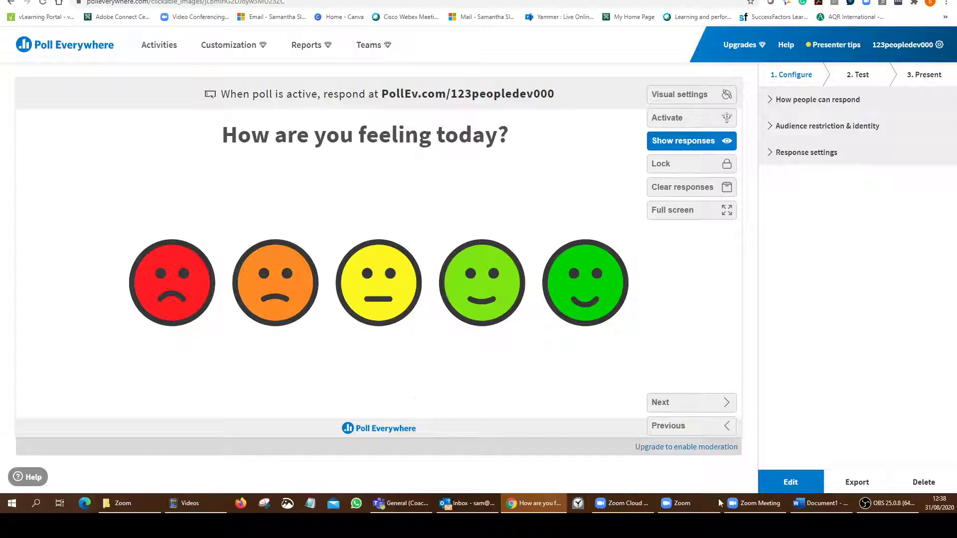
{"action": "left_click", "coordinate": [689, 503]}
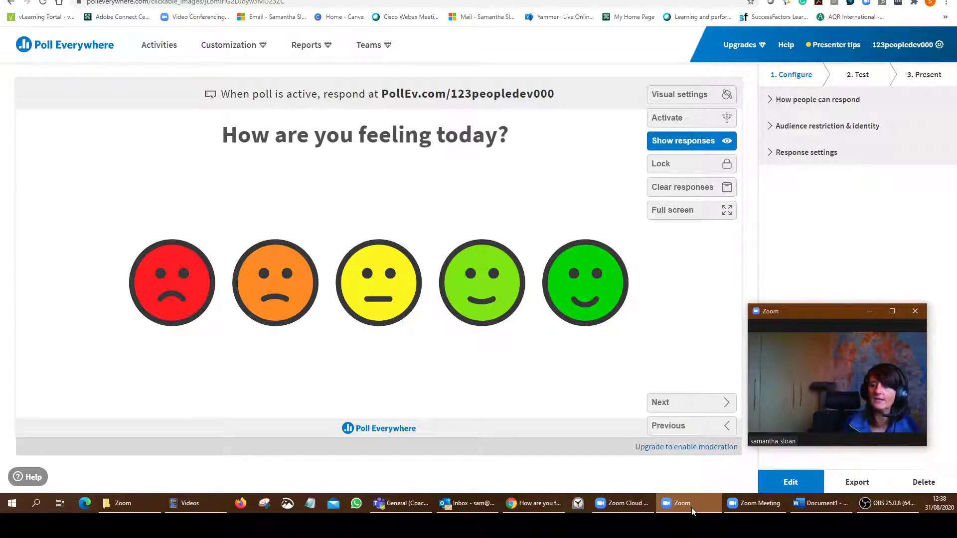
- Activate 'How are you feeling today?', check Zoom, then present it full screen
{"action": "left_click", "coordinate": [691, 118]}
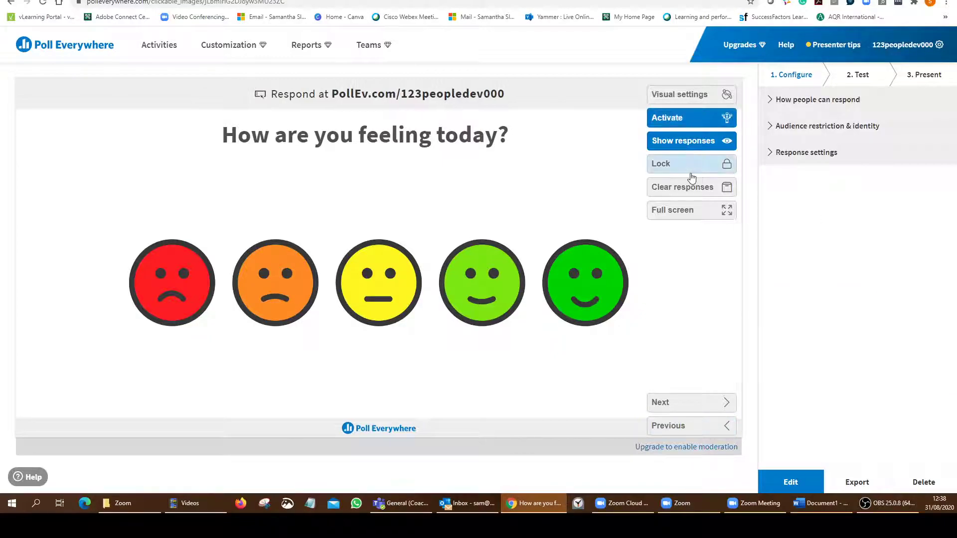
{"action": "mouse_move", "coordinate": [692, 175]}
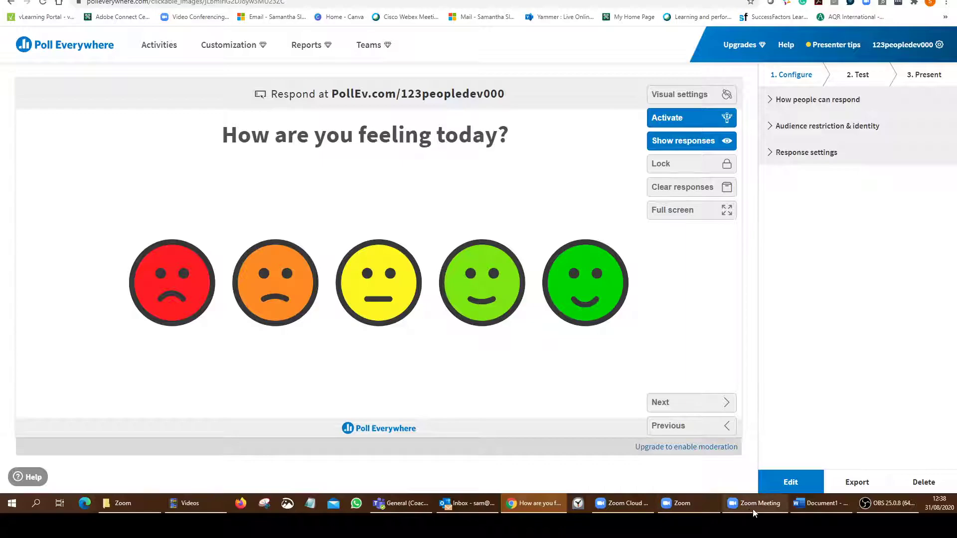
{"action": "left_click", "coordinate": [623, 503]}
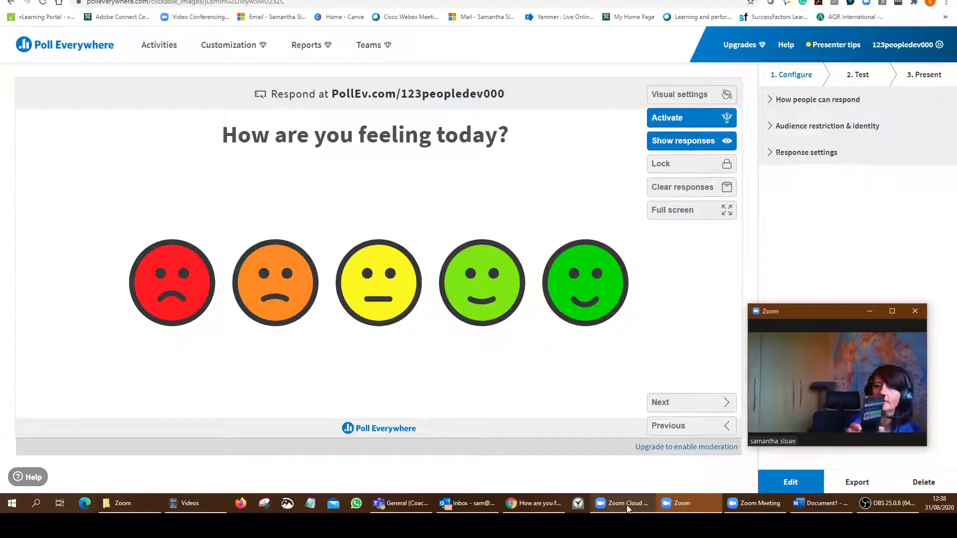
{"action": "mouse_move", "coordinate": [628, 508]}
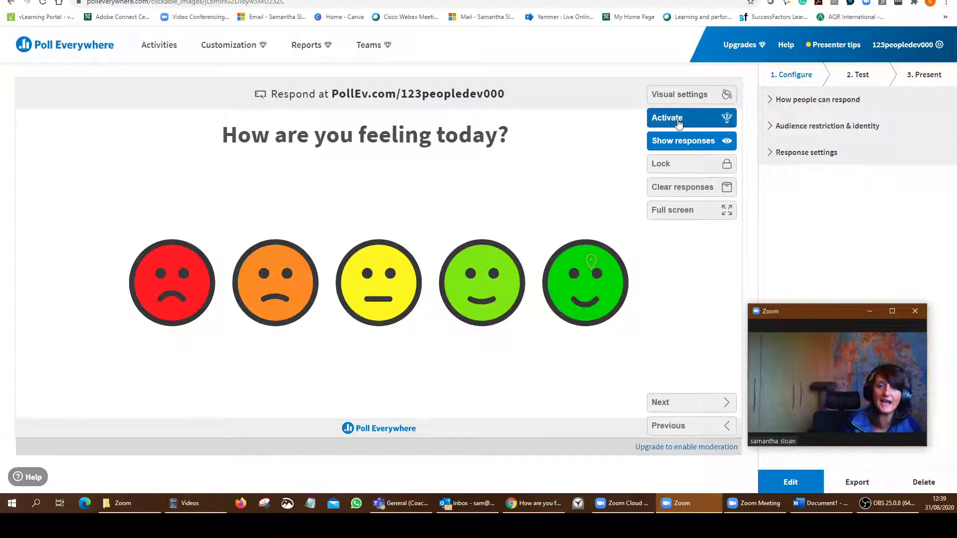
{"action": "left_click", "coordinate": [691, 210]}
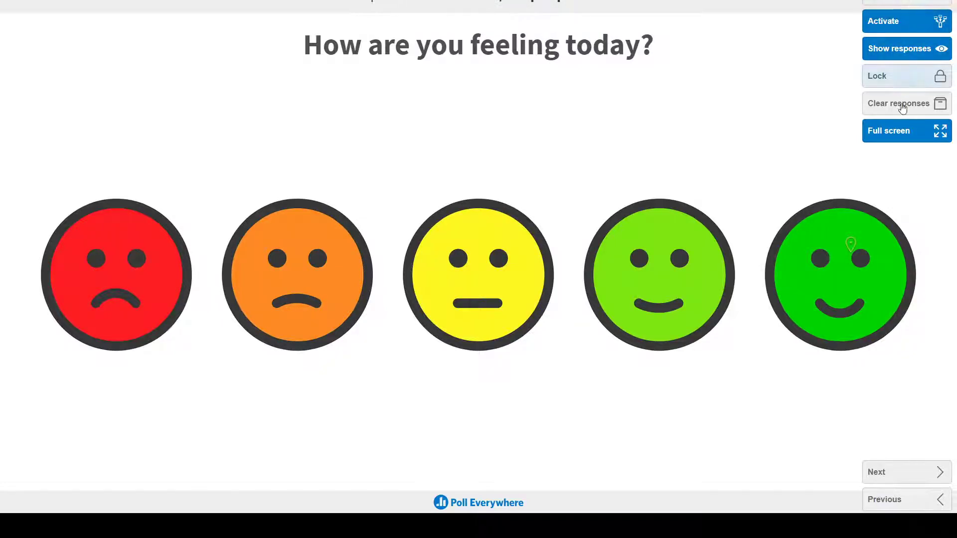
{"action": "mouse_move", "coordinate": [908, 114]}
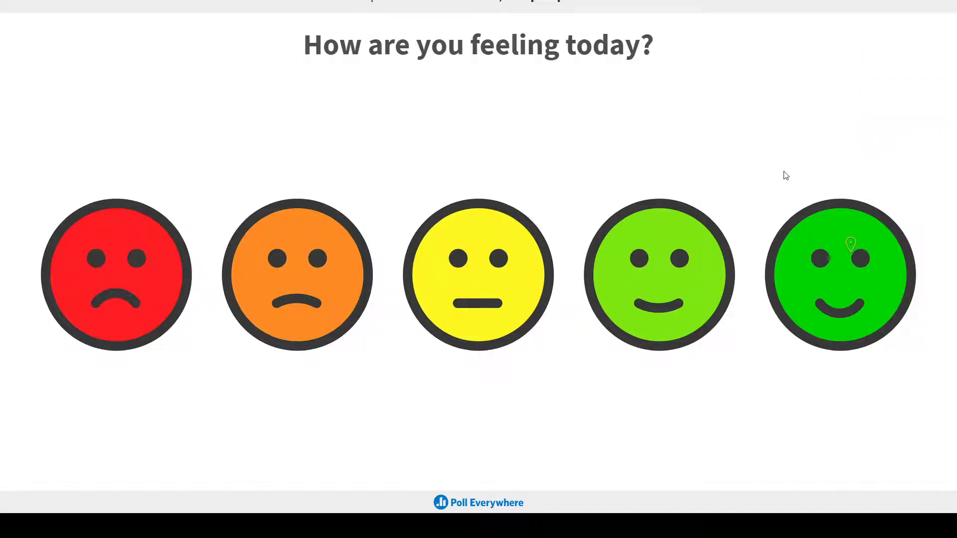
{"action": "mouse_move", "coordinate": [584, 129]}
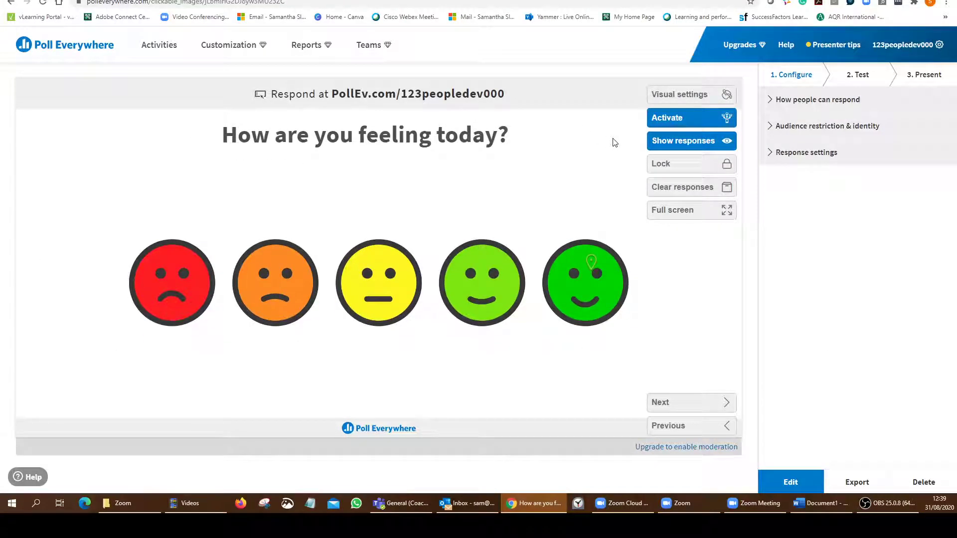
{"action": "mouse_move", "coordinate": [710, 429]}
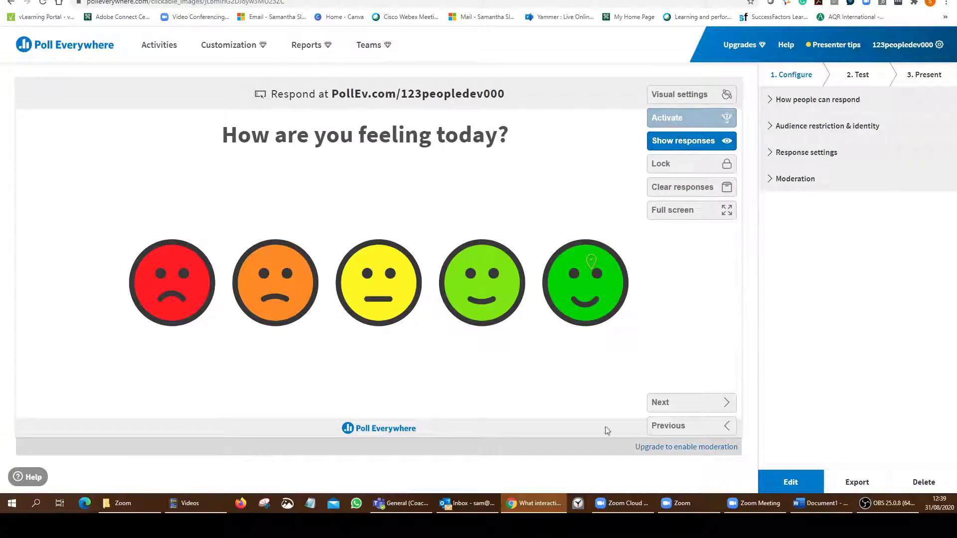
- Deactivate the feelings poll and open the Presentation feedback survey
{"action": "left_click", "coordinate": [690, 118]}
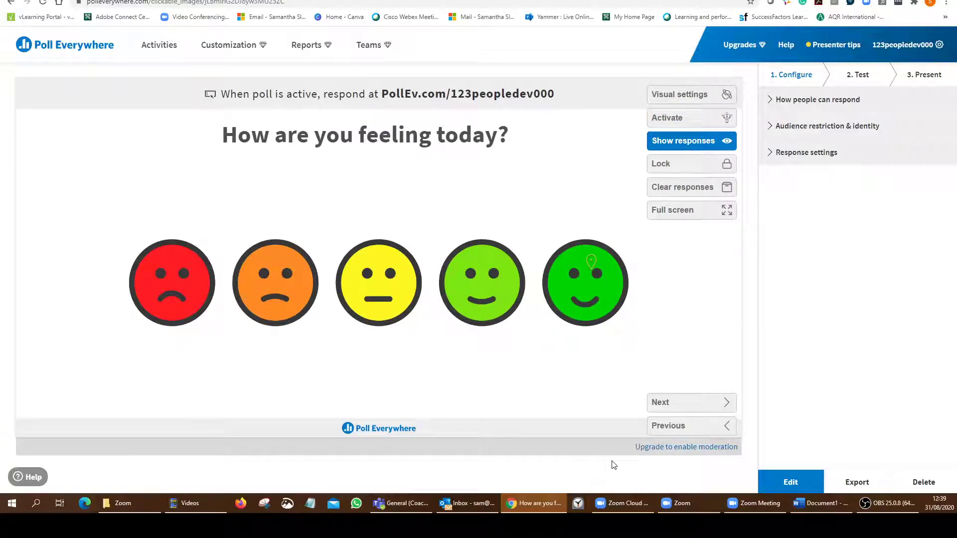
{"action": "mouse_move", "coordinate": [692, 407]}
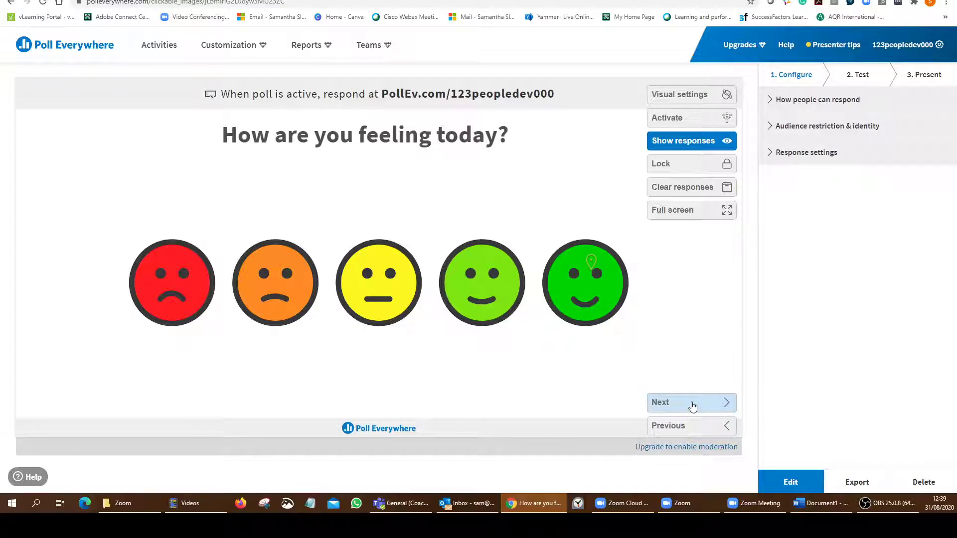
{"action": "left_click", "coordinate": [692, 403]}
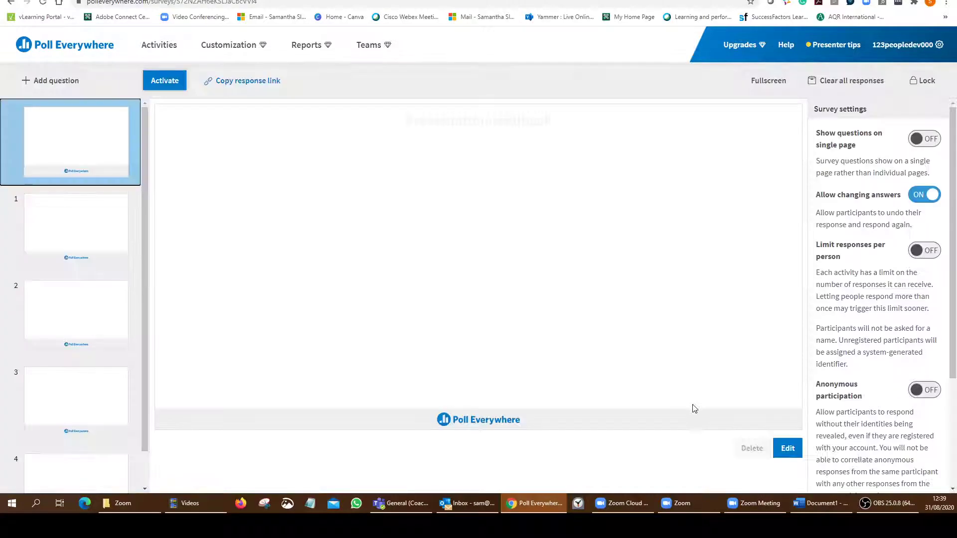
- Activate the Presentation feedback survey, then switch to the Zoom meeting
{"action": "left_click", "coordinate": [165, 80]}
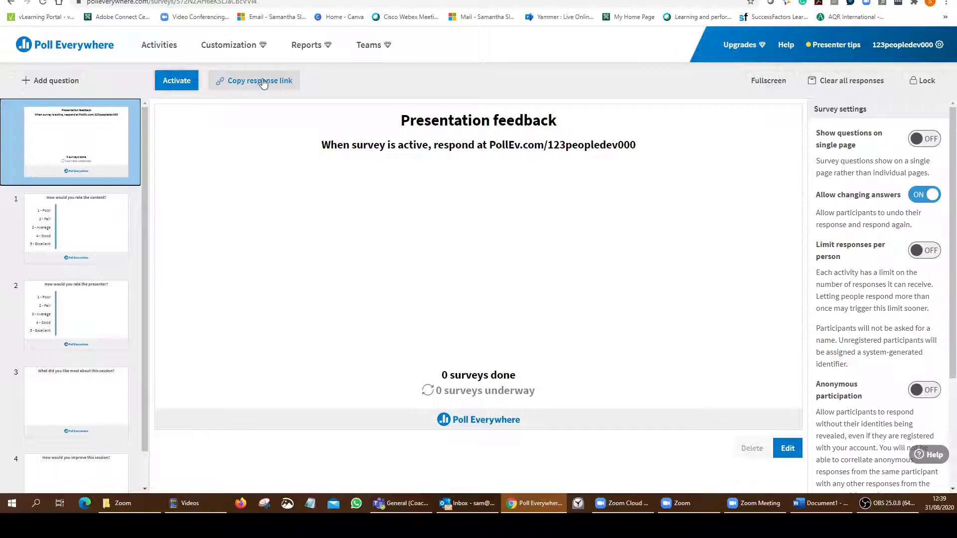
{"action": "mouse_move", "coordinate": [185, 89]}
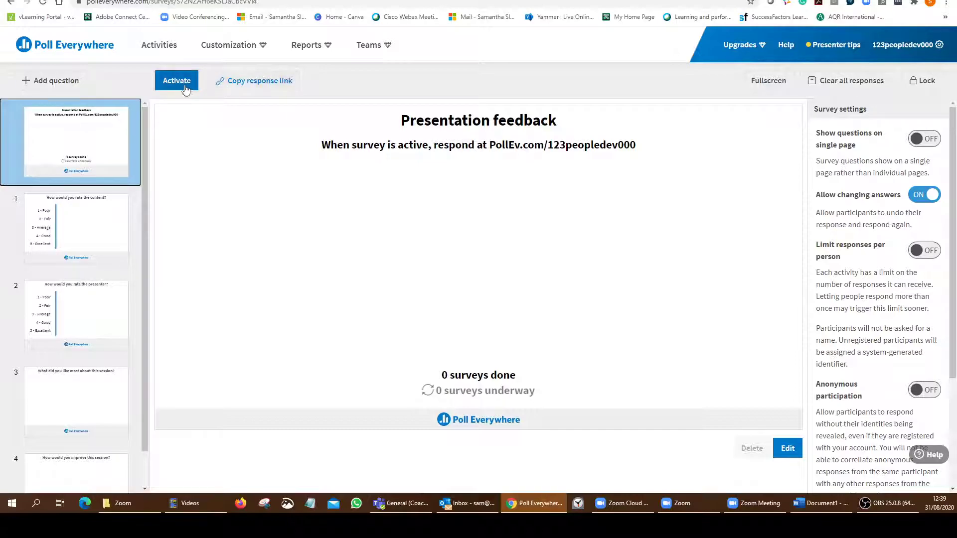
{"action": "left_click", "coordinate": [177, 80]}
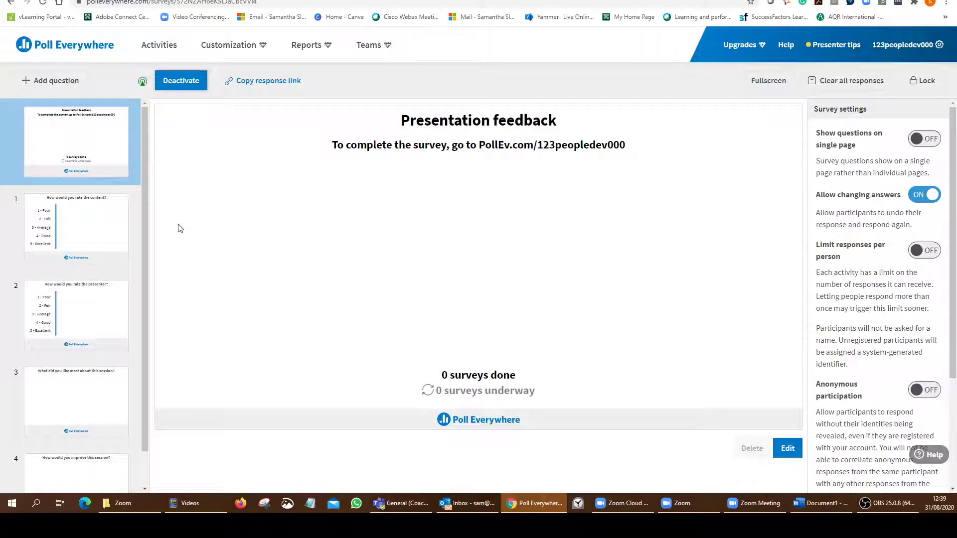
{"action": "mouse_move", "coordinate": [745, 517]}
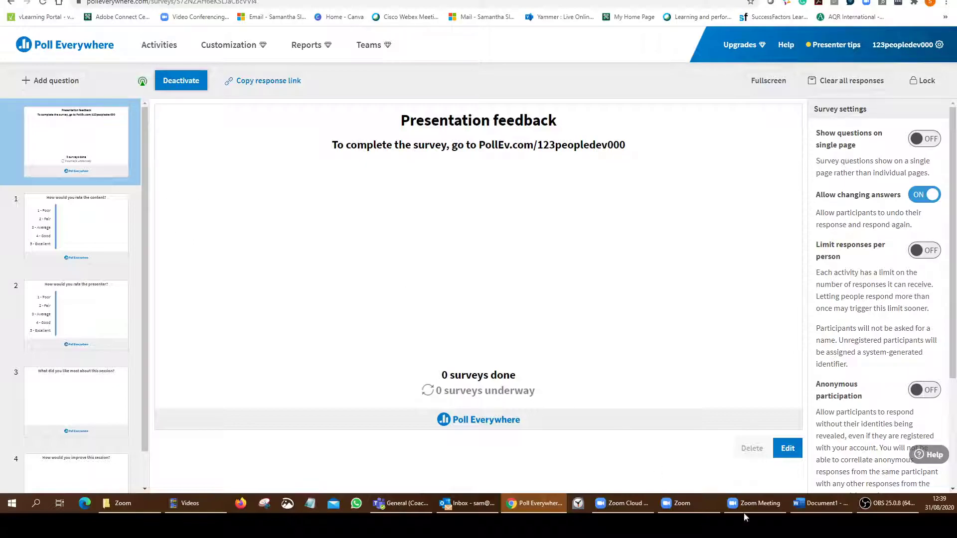
{"action": "left_click", "coordinate": [754, 502]}
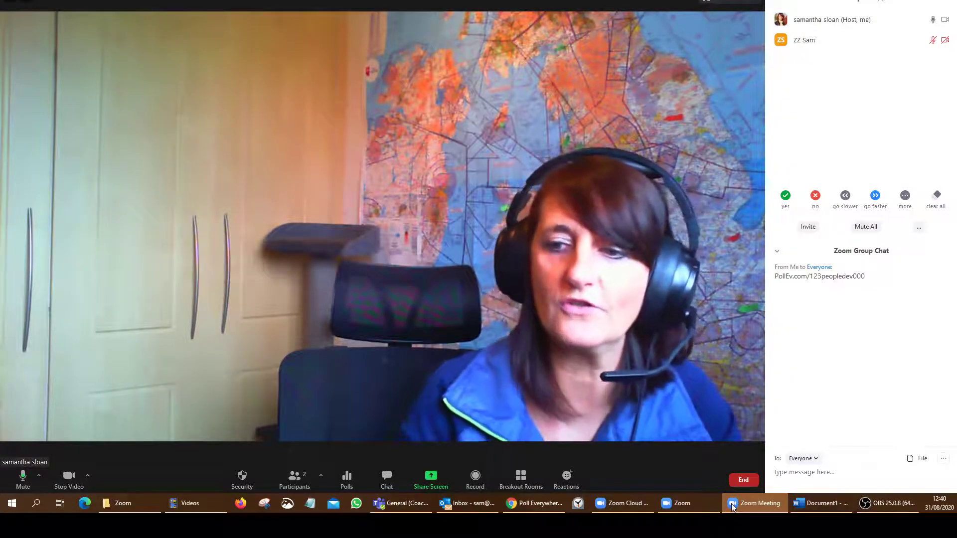
- Preview the survey's rating, 'liked most' and 'improve' questions, return to its cover, then show the meeting video
{"action": "left_click", "coordinate": [537, 503]}
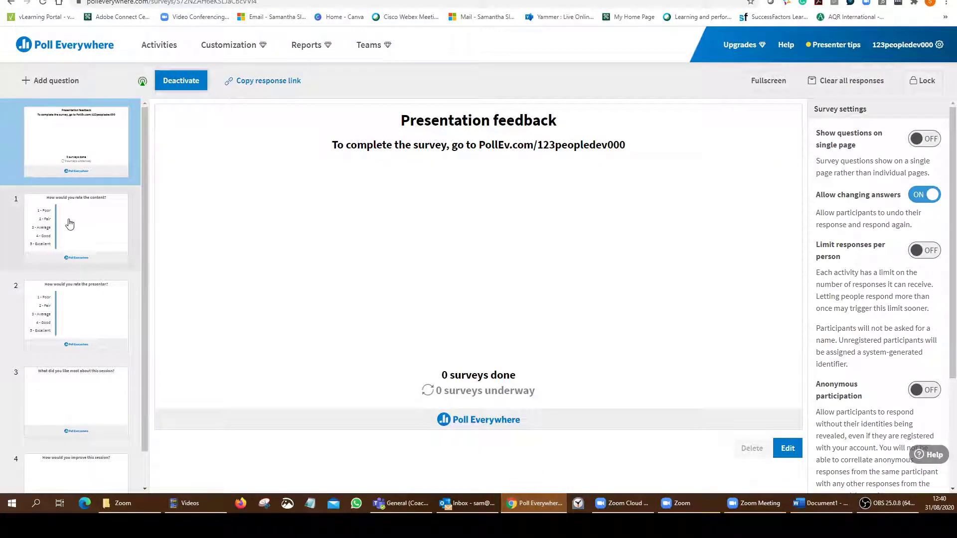
{"action": "left_click", "coordinate": [70, 222]}
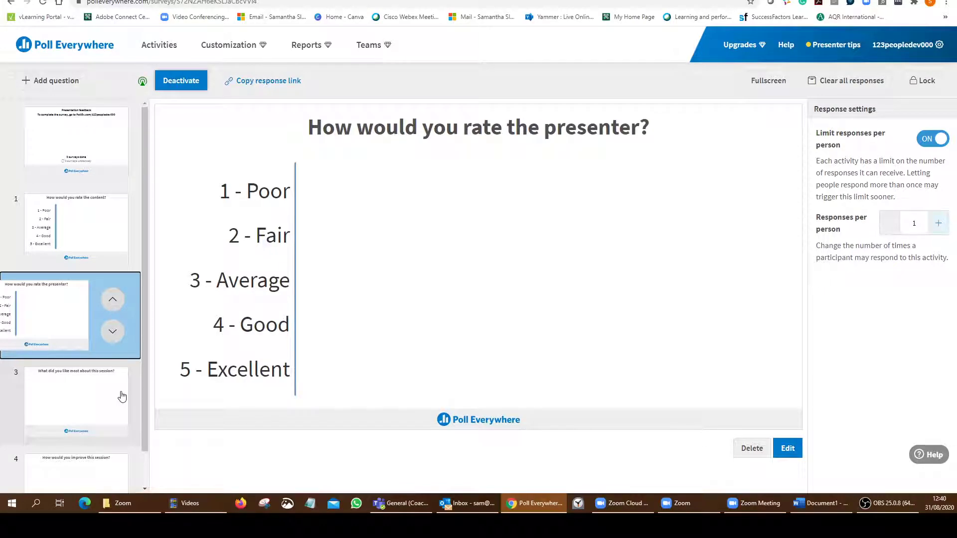
{"action": "left_click", "coordinate": [123, 397]}
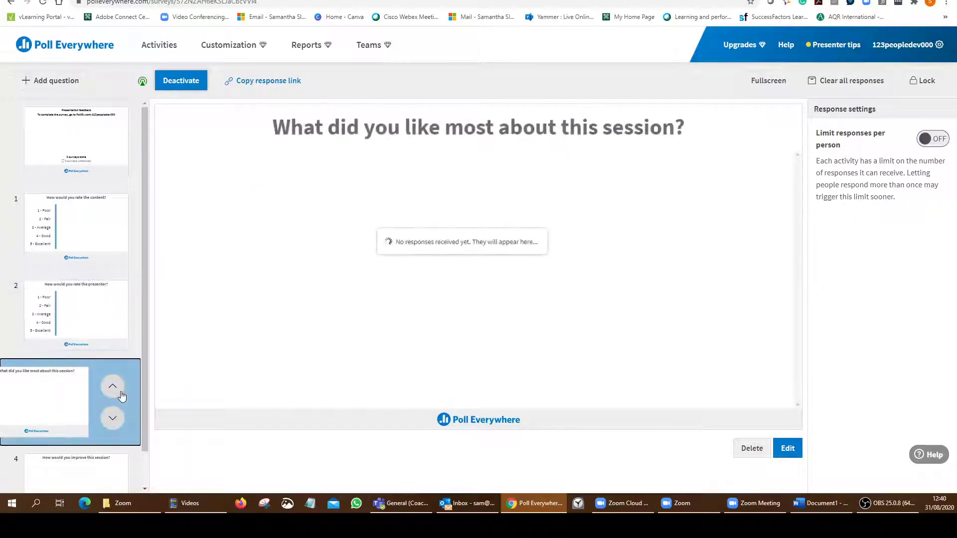
{"action": "left_click", "coordinate": [113, 385]}
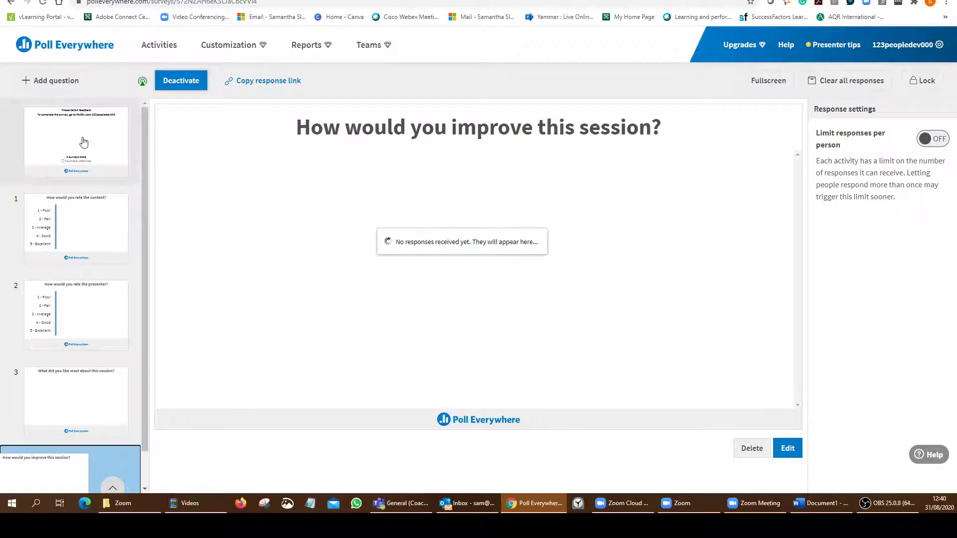
{"action": "left_click", "coordinate": [84, 141]}
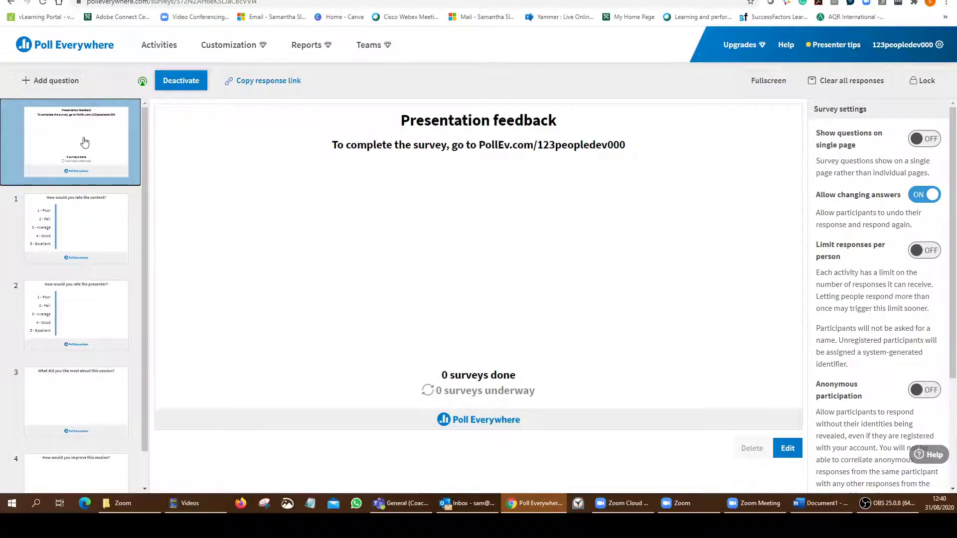
{"action": "mouse_move", "coordinate": [714, 479]}
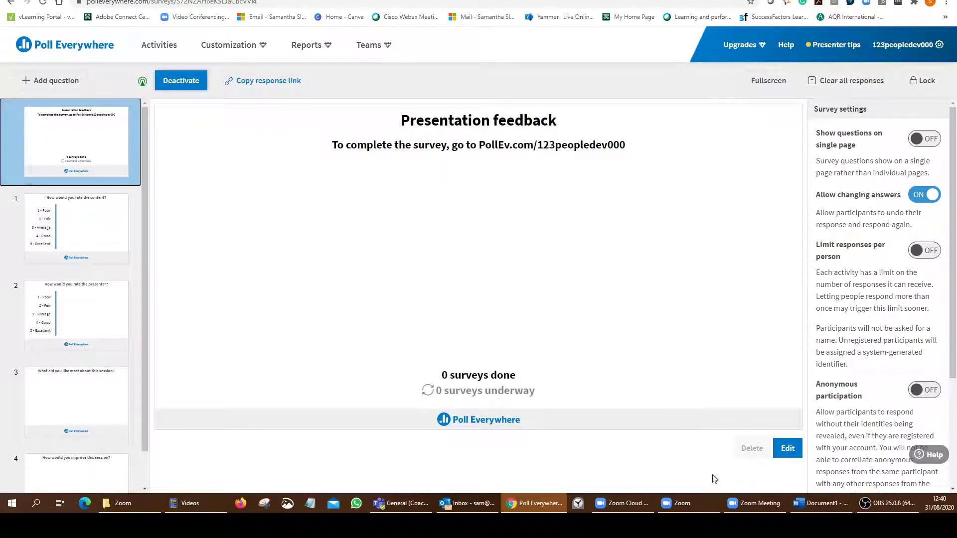
{"action": "left_click", "coordinate": [682, 503]}
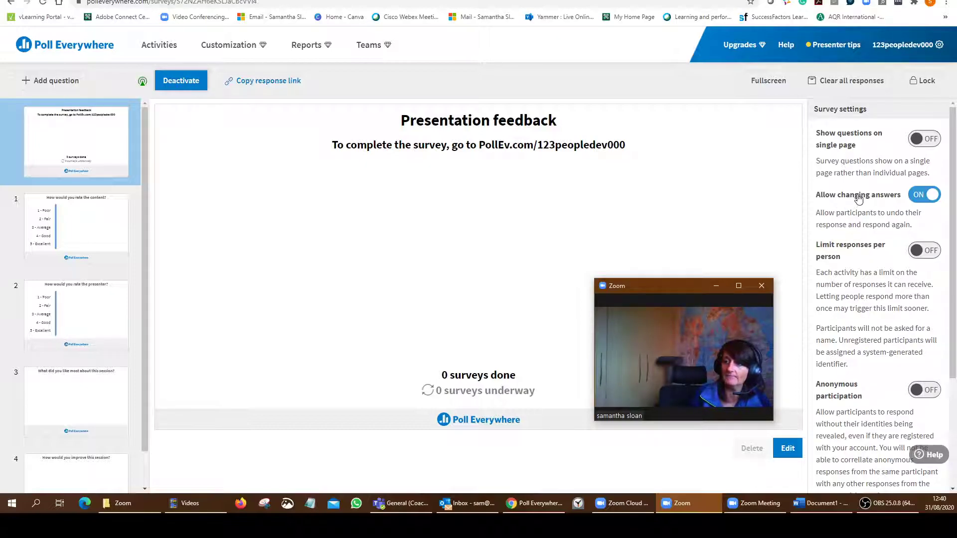
{"action": "mouse_move", "coordinate": [890, 394]}
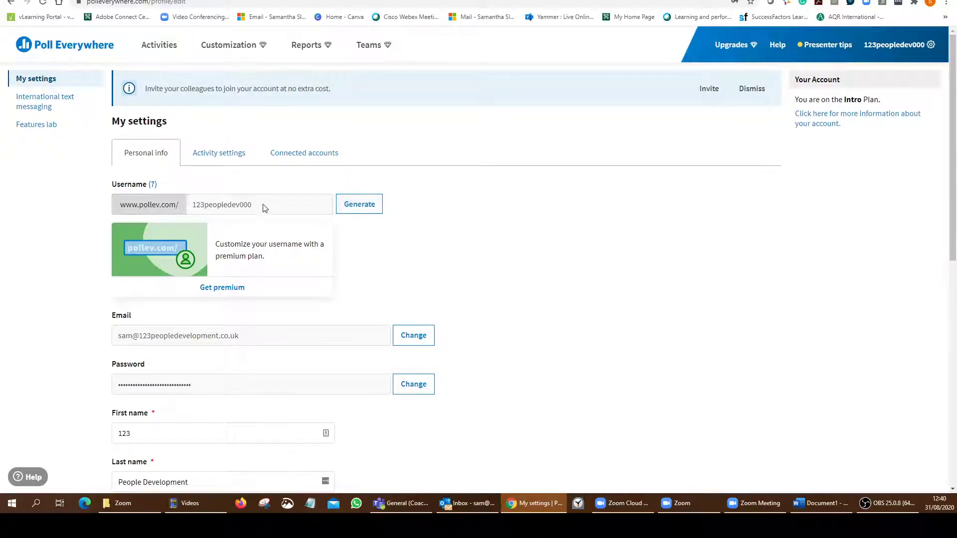
{"action": "mouse_move", "coordinate": [468, 259]}
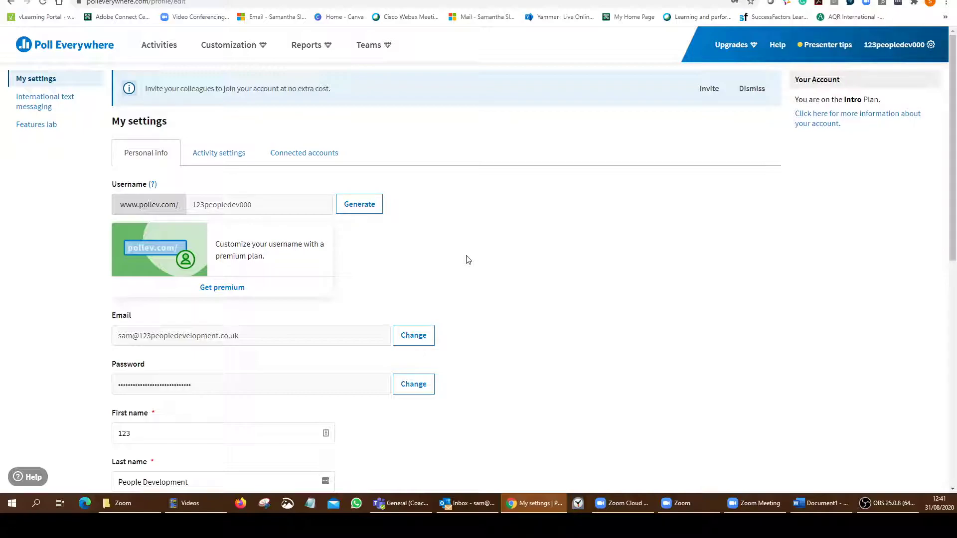
- Scroll the Personal info tab to view username 123peopledev000, email, password, name and phone
{"action": "scroll", "scroll_direction": "down", "scroll_amount": 3}
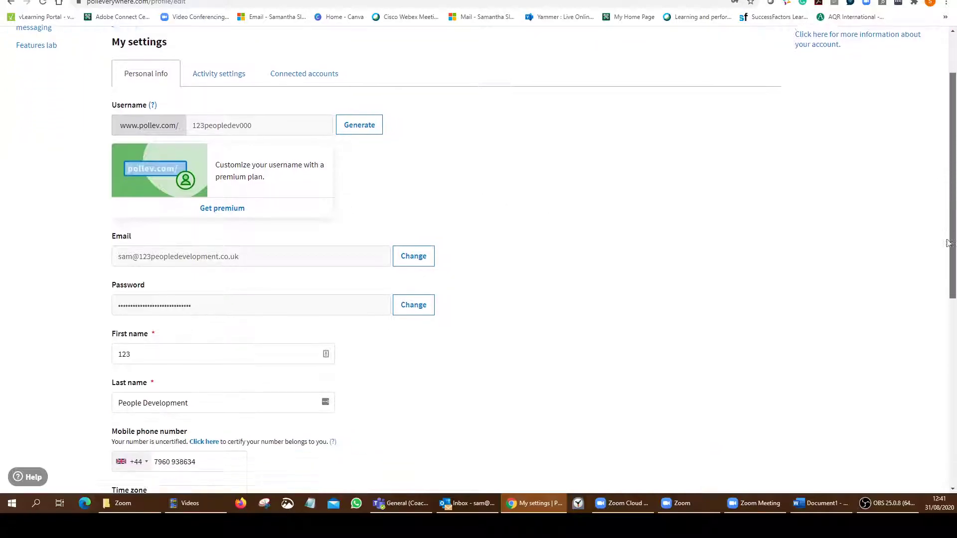
{"action": "scroll", "scroll_direction": "down", "scroll_amount": 3}
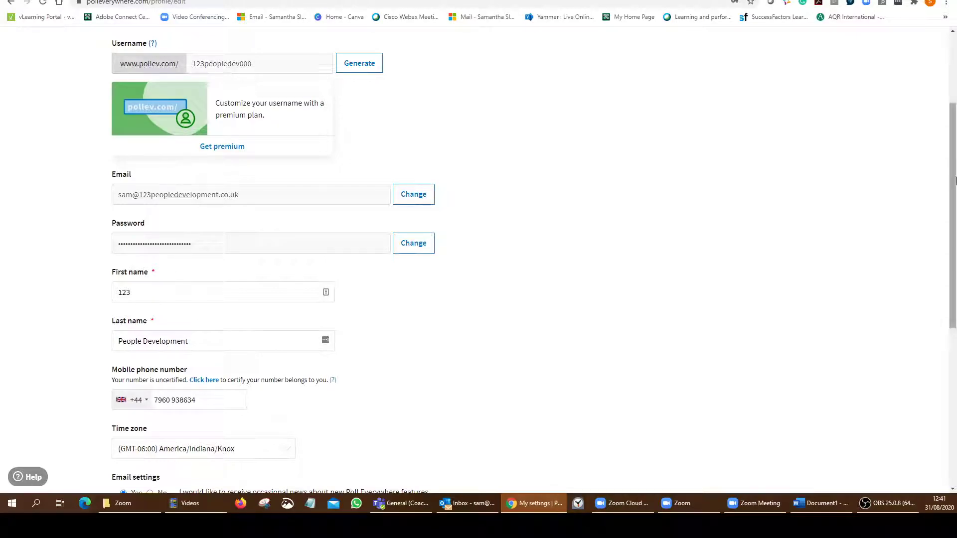
{"action": "scroll", "scroll_direction": "up", "scroll_amount": 3}
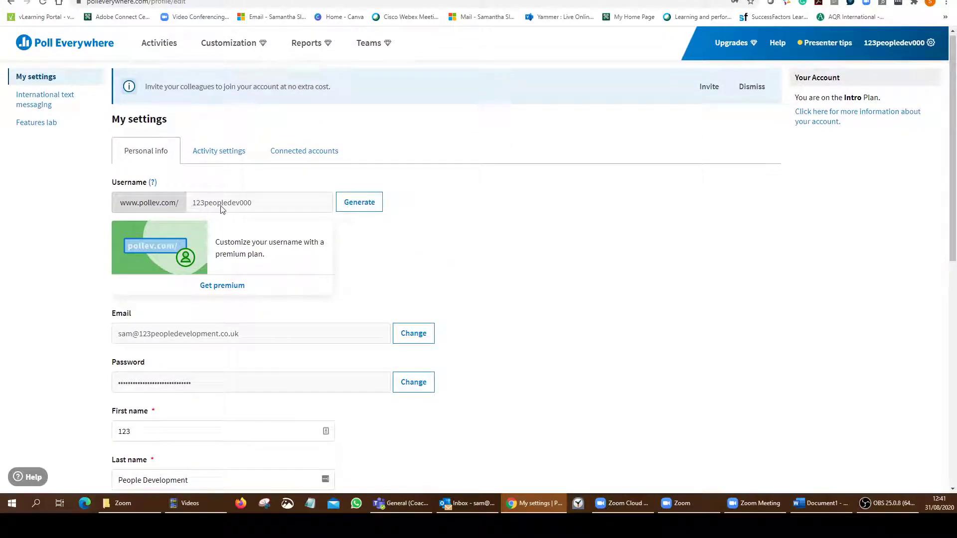
{"action": "mouse_move", "coordinate": [253, 209]}
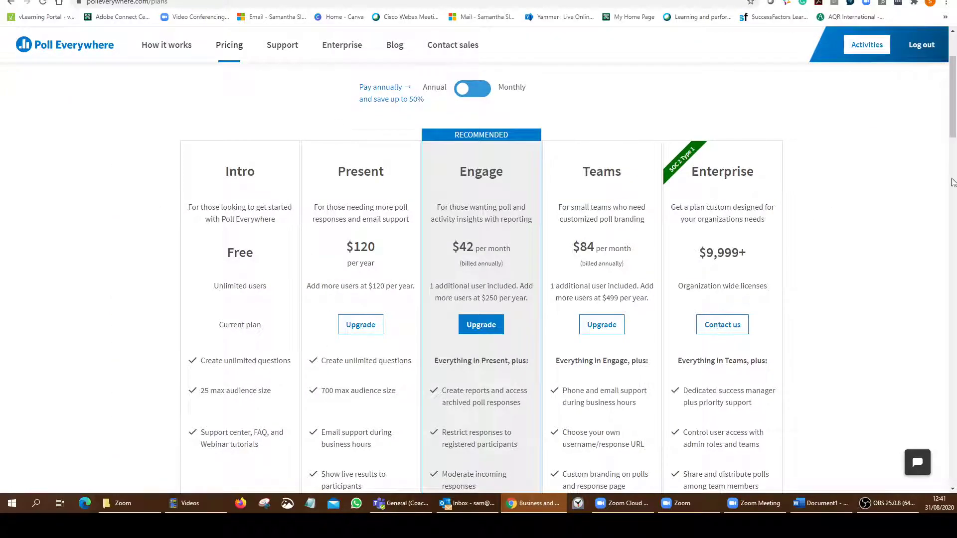
- Scroll the pricing plans, highlight the free plan's unlimited questions feature, then switch back to Zoom
{"action": "scroll", "scroll_direction": "down", "scroll_amount": 3}
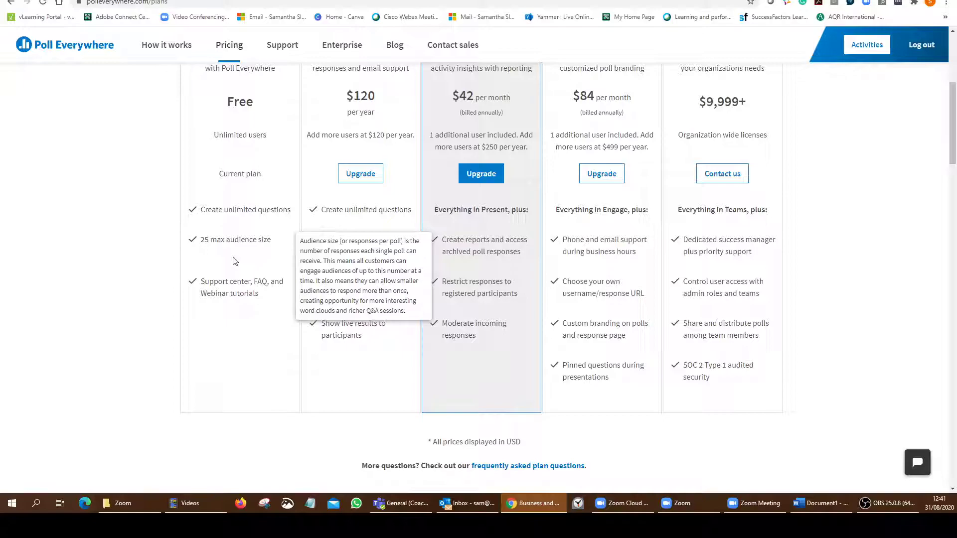
{"action": "double_click", "coordinate": [245, 209]}
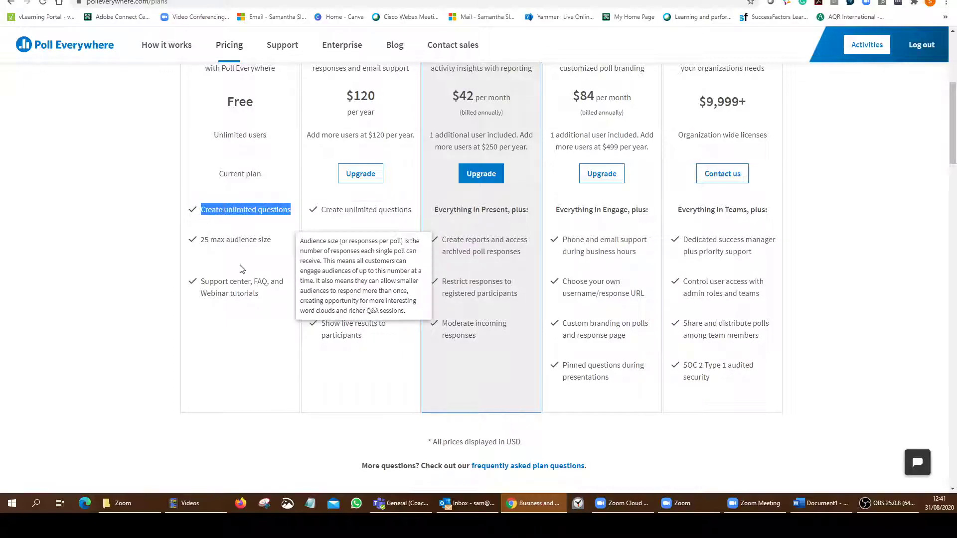
{"action": "mouse_move", "coordinate": [237, 331]}
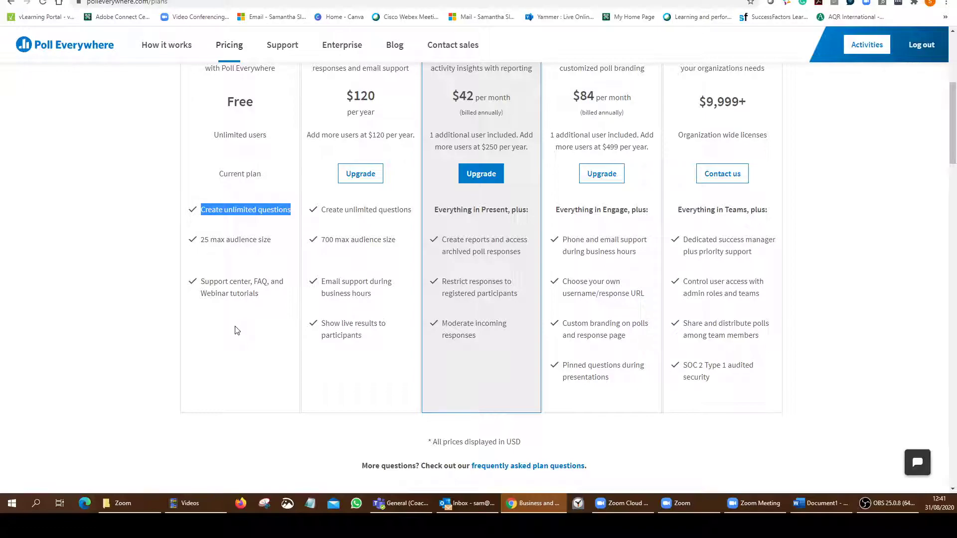
{"action": "mouse_move", "coordinate": [932, 133]}
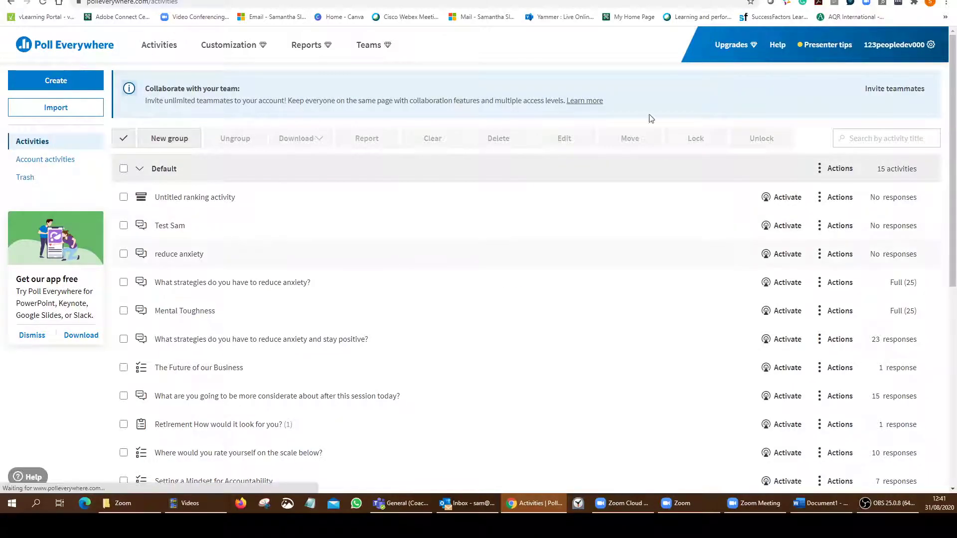
{"action": "left_click", "coordinate": [754, 504]}
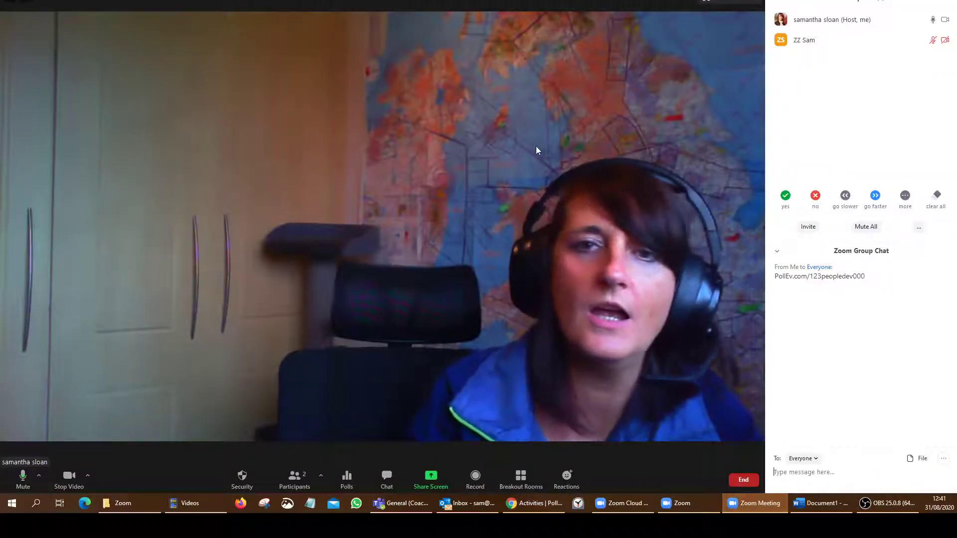